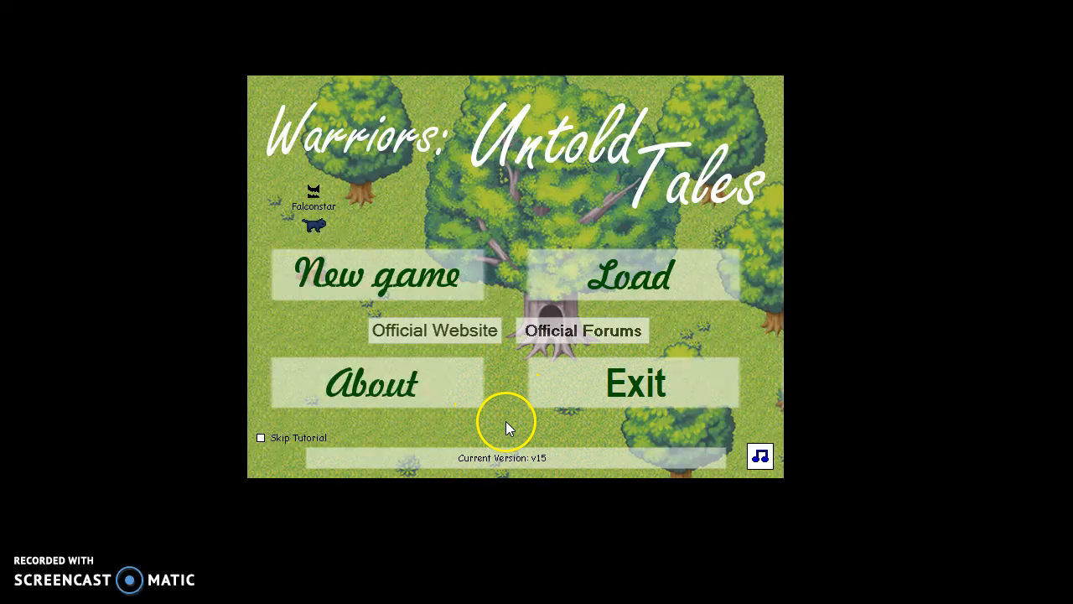
{"action": "mouse_move", "coordinate": [513, 595]}
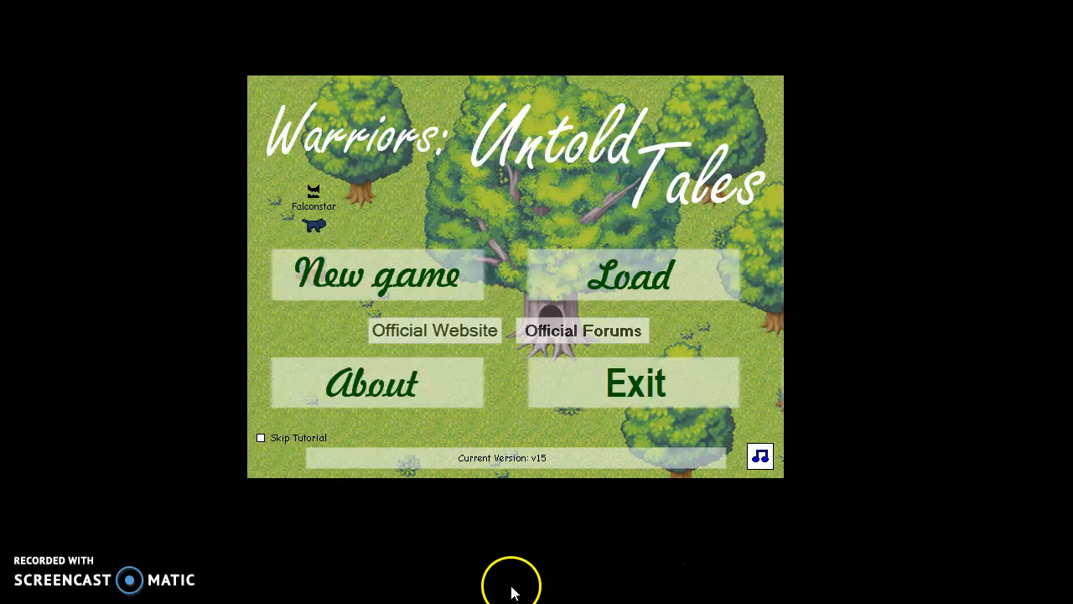
{"action": "mouse_move", "coordinate": [677, 425]}
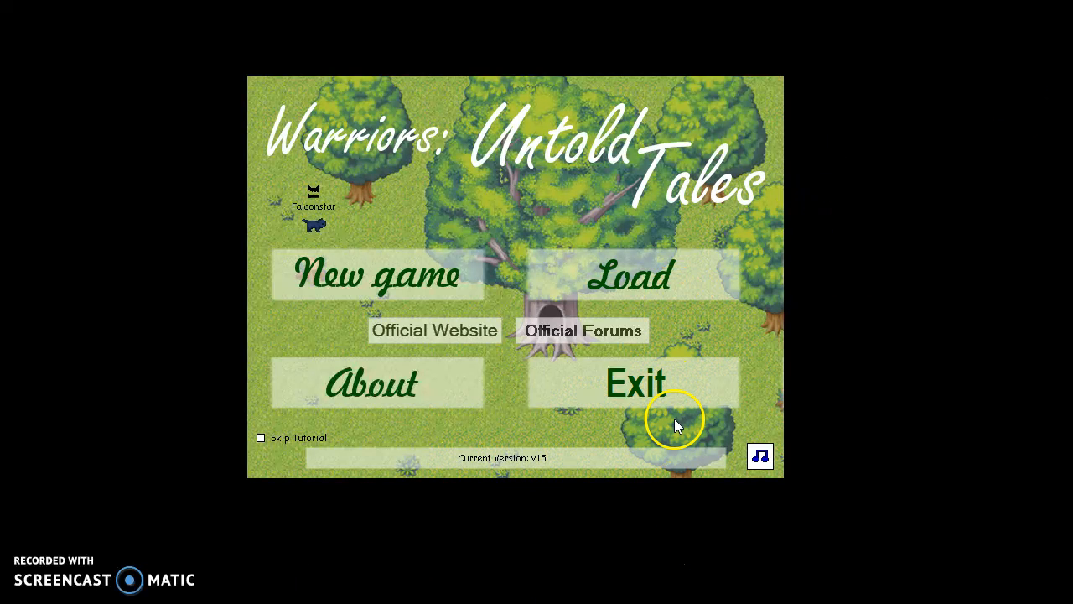
- Start a new game and choose ThunderClan as the cat's clan
{"action": "left_click", "coordinate": [635, 383]}
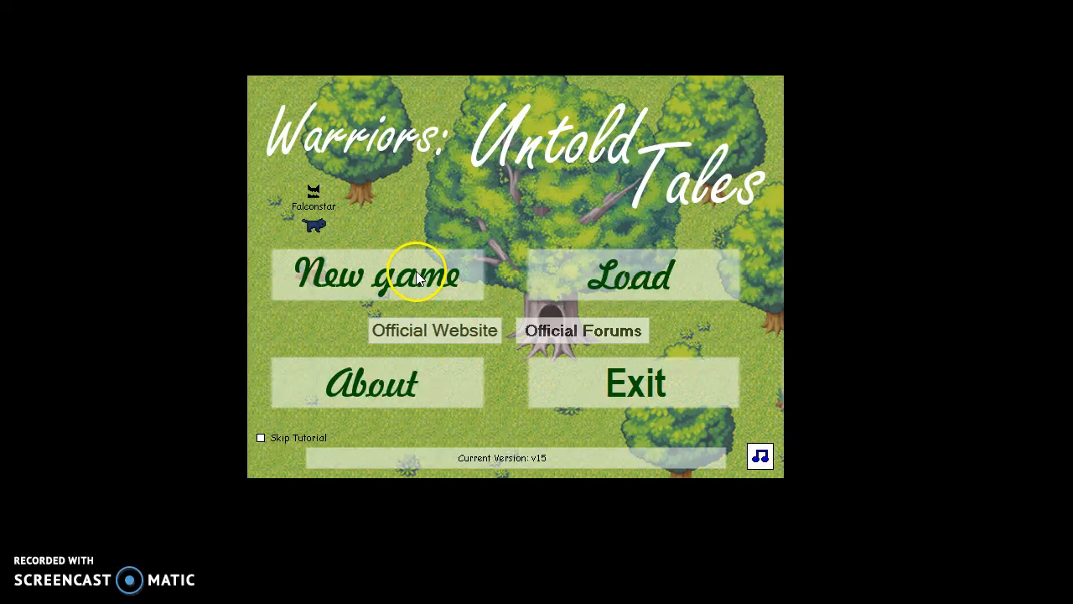
{"action": "left_click", "coordinate": [374, 275]}
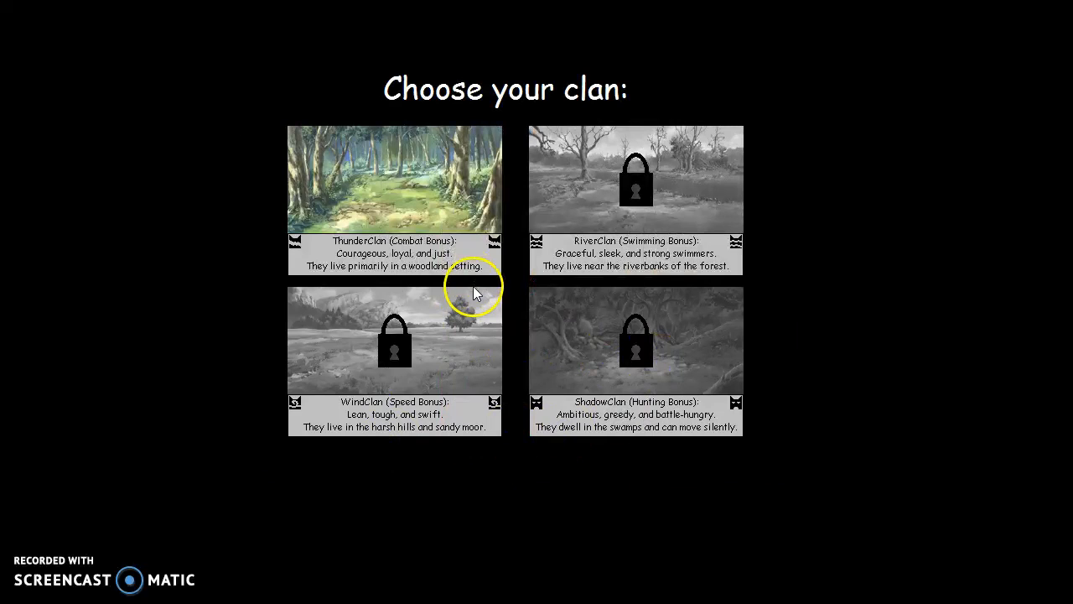
{"action": "mouse_move", "coordinate": [532, 381]}
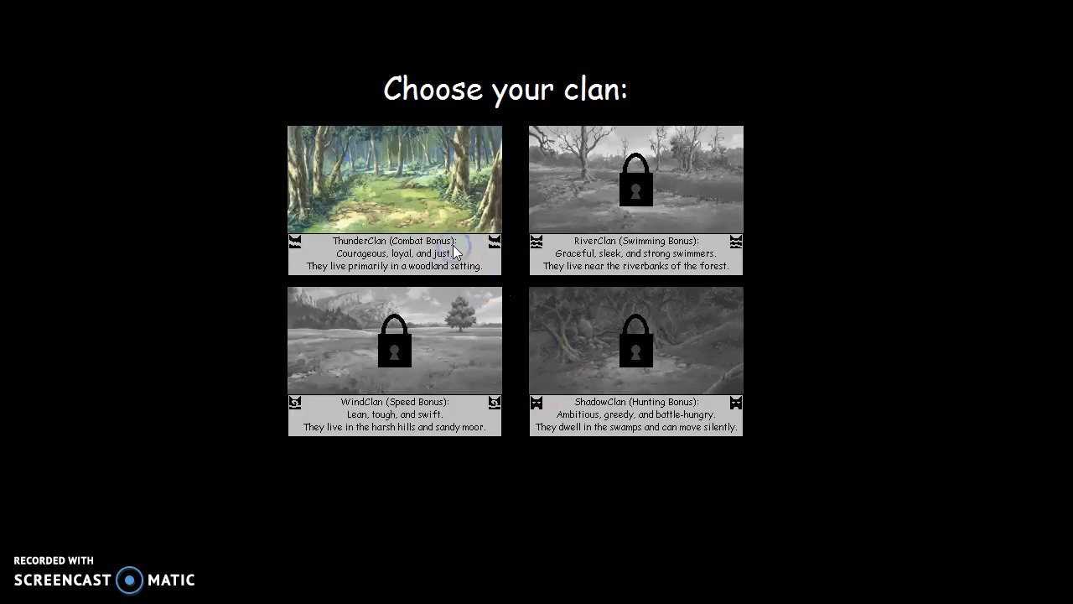
{"action": "left_click", "coordinate": [394, 176]}
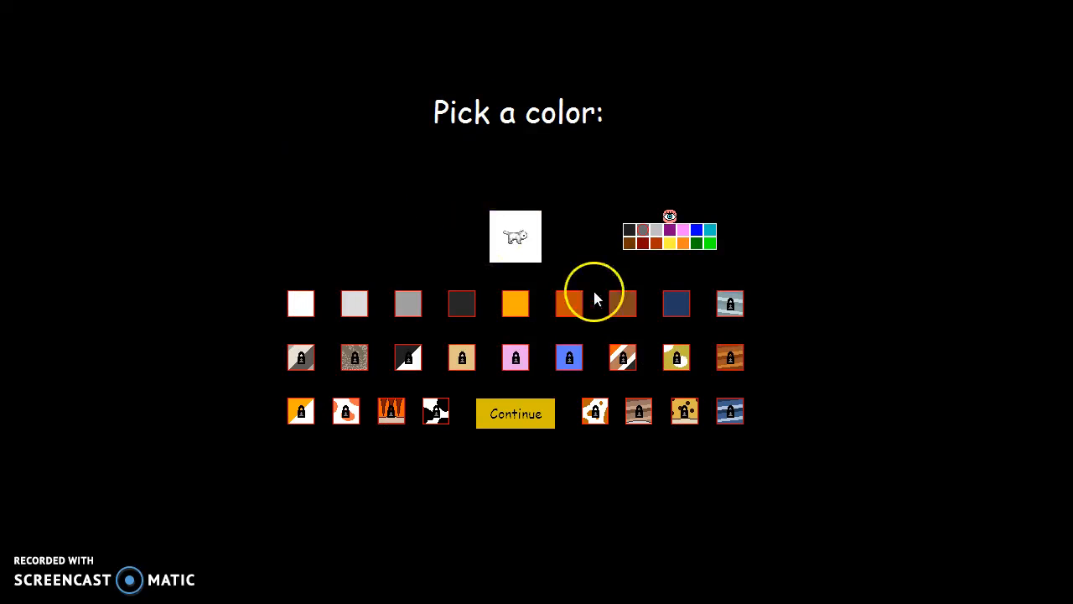
- Pick a coat colour, accept the name Fire as a male and enter the camp
{"action": "left_click", "coordinate": [515, 413]}
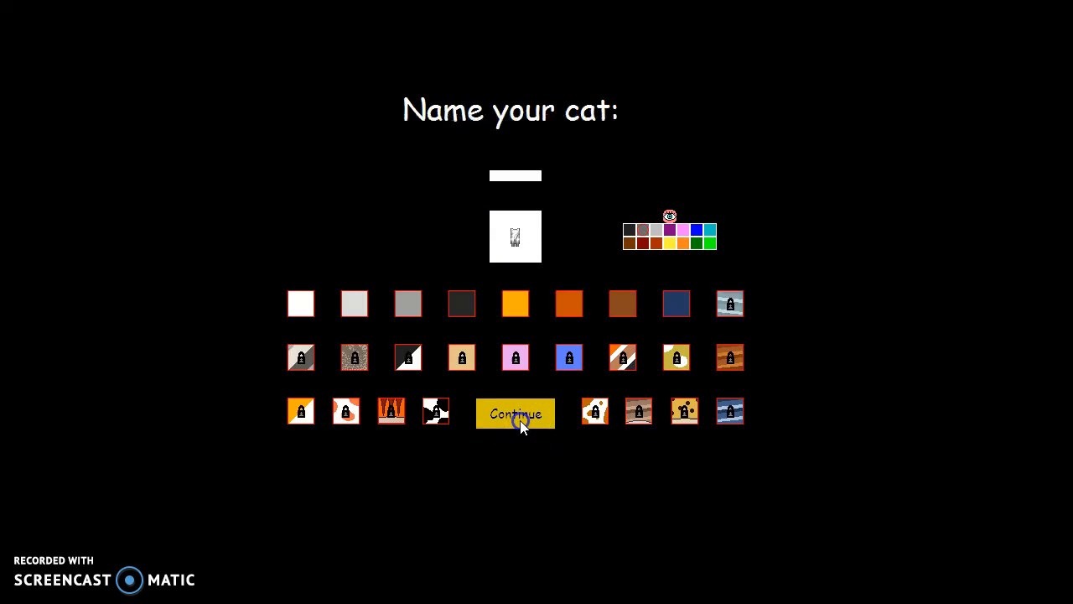
{"action": "left_click", "coordinate": [514, 414]}
{"action": "type", "text": "Fire"}
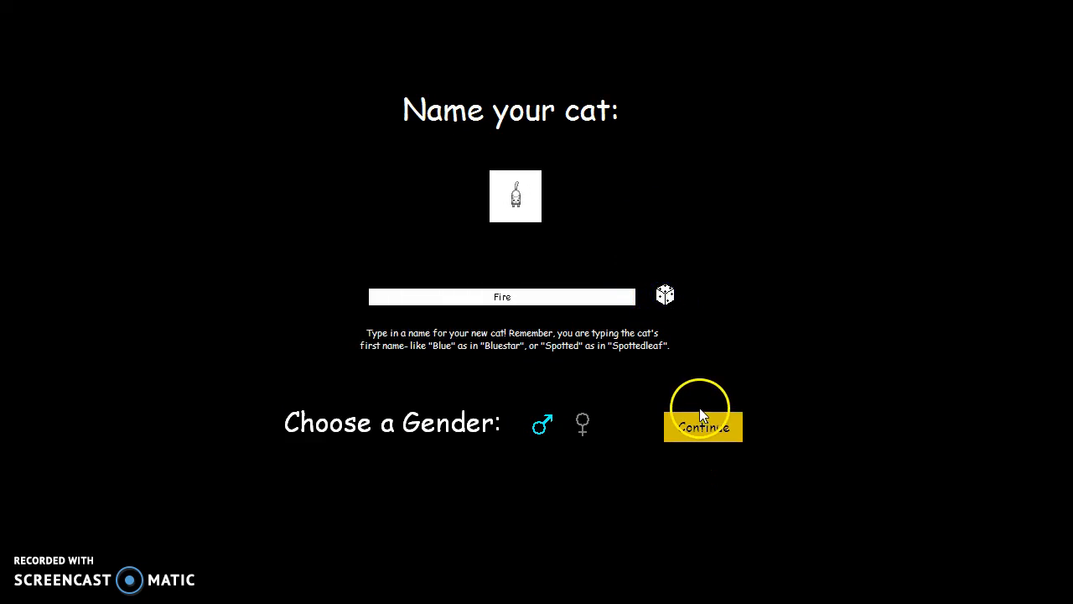
{"action": "left_click", "coordinate": [702, 427]}
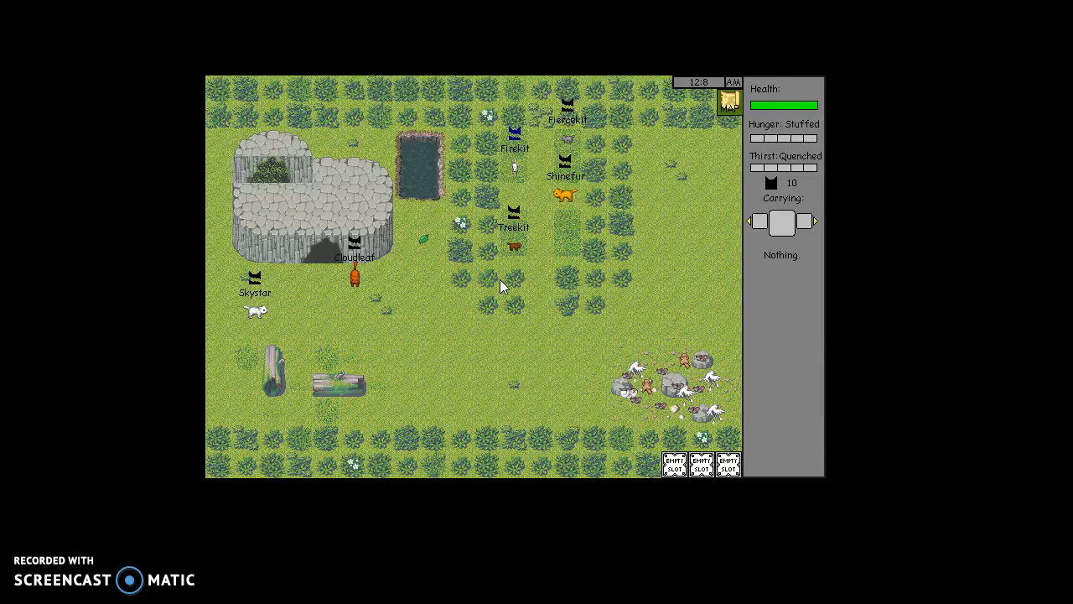
- Quit the game back to the Windows desktop with Escape
{"action": "key", "text": "escape"}
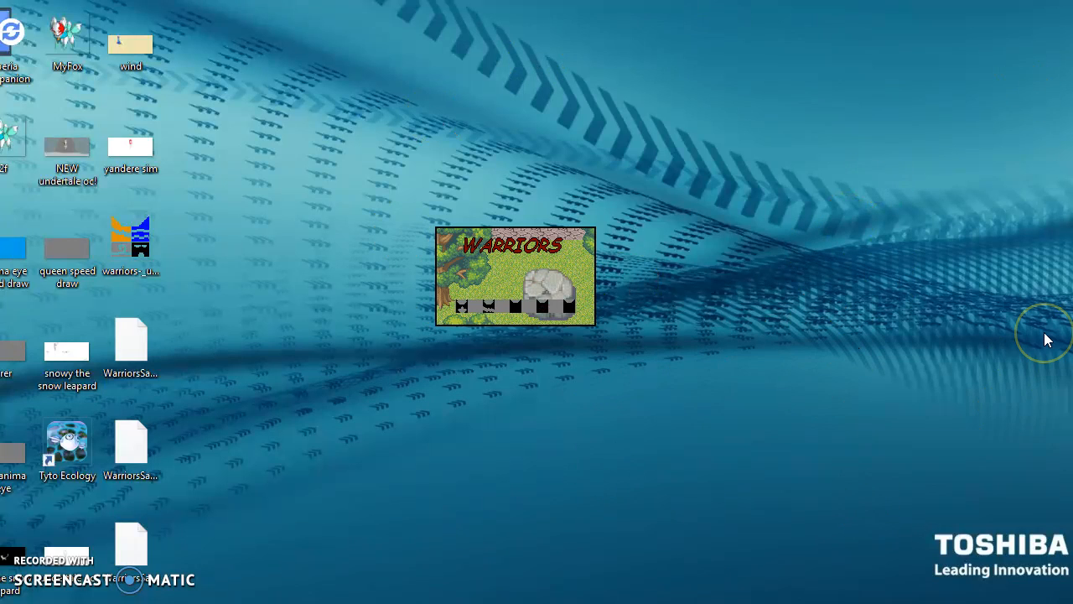
{"action": "mouse_move", "coordinate": [1046, 339]}
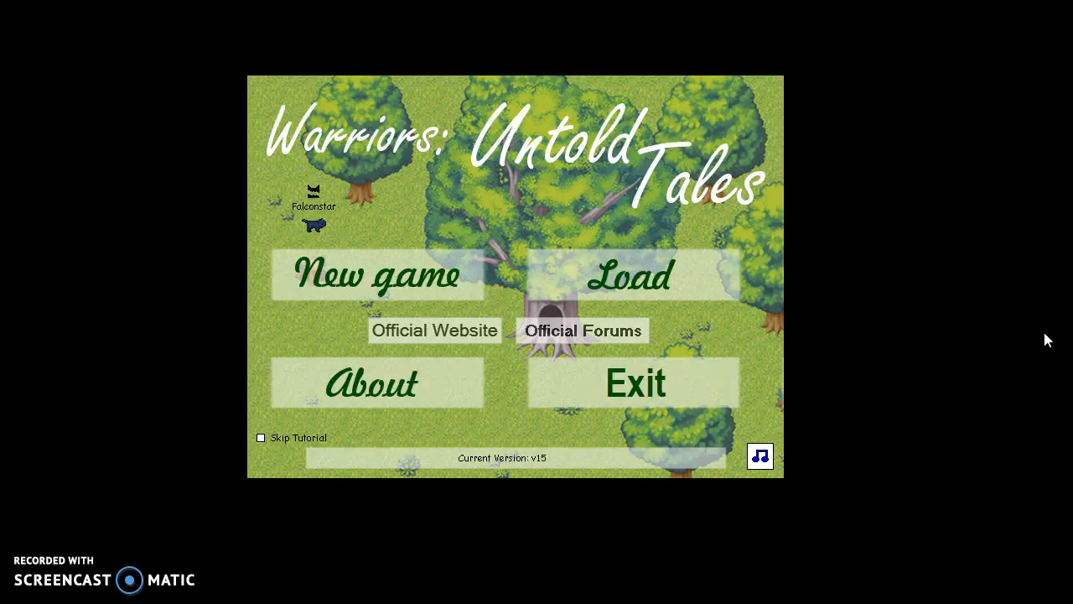
{"action": "mouse_move", "coordinate": [822, 297]}
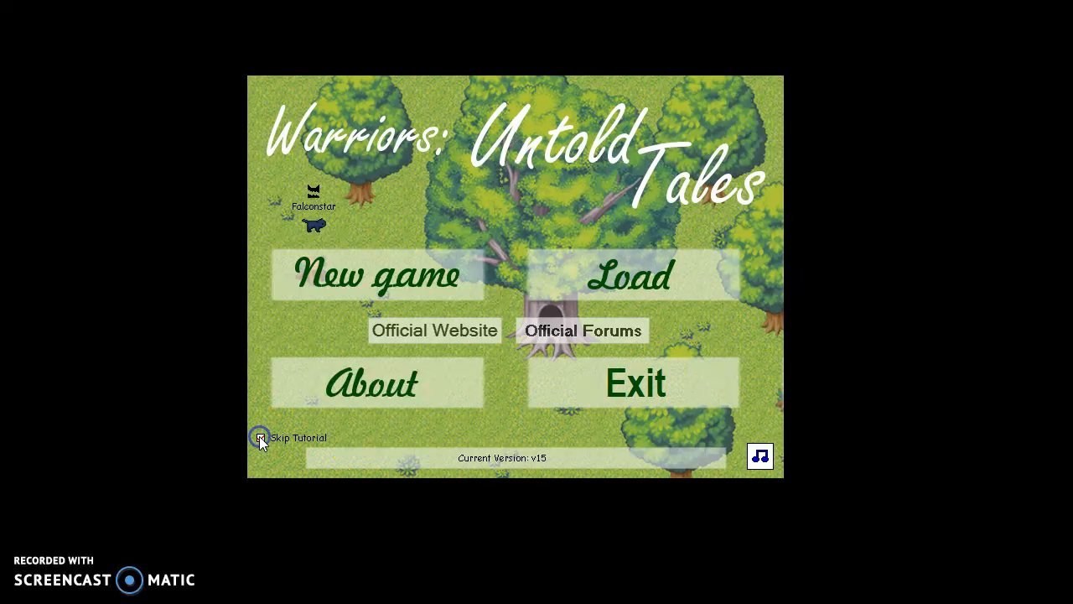
- Tick the Skip Tutorial checkbox on the title screen
{"action": "left_click", "coordinate": [261, 437]}
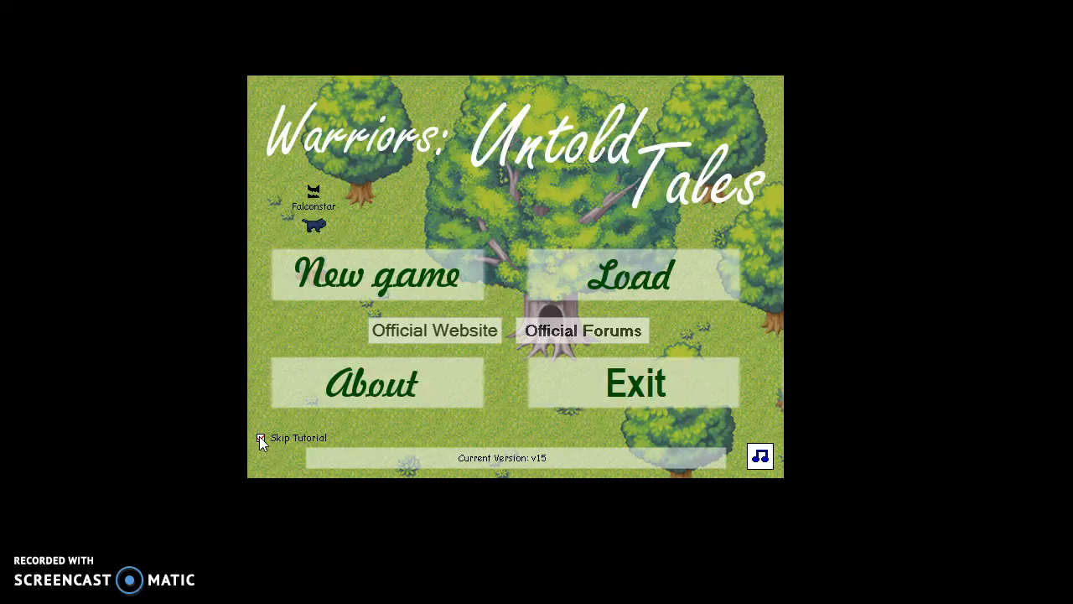
{"action": "left_click", "coordinate": [261, 436]}
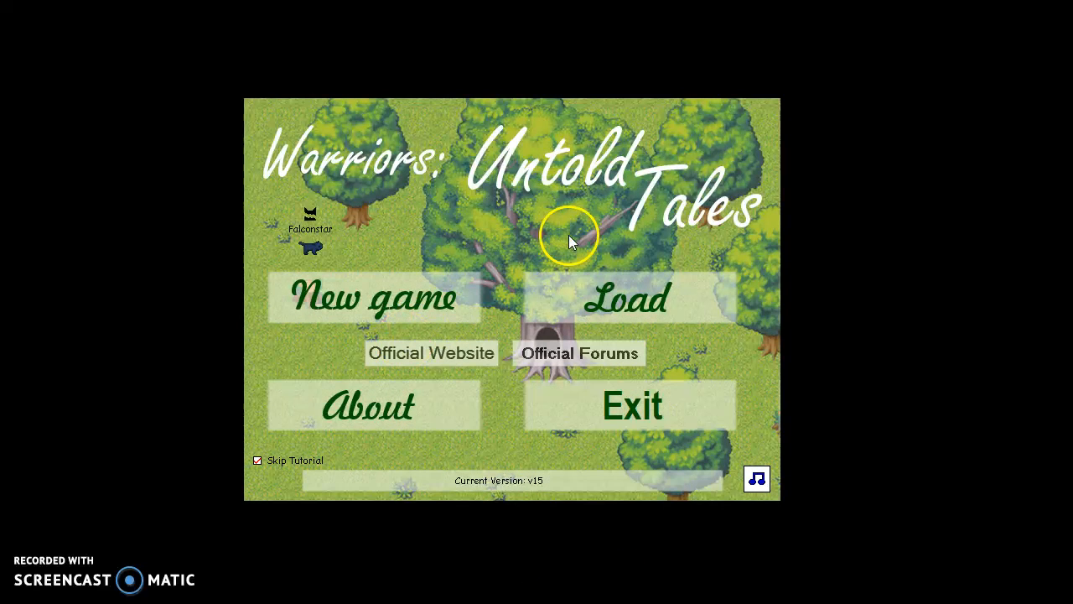
- Start a new game using save File 1 and reach the clan choice
{"action": "left_click", "coordinate": [626, 297]}
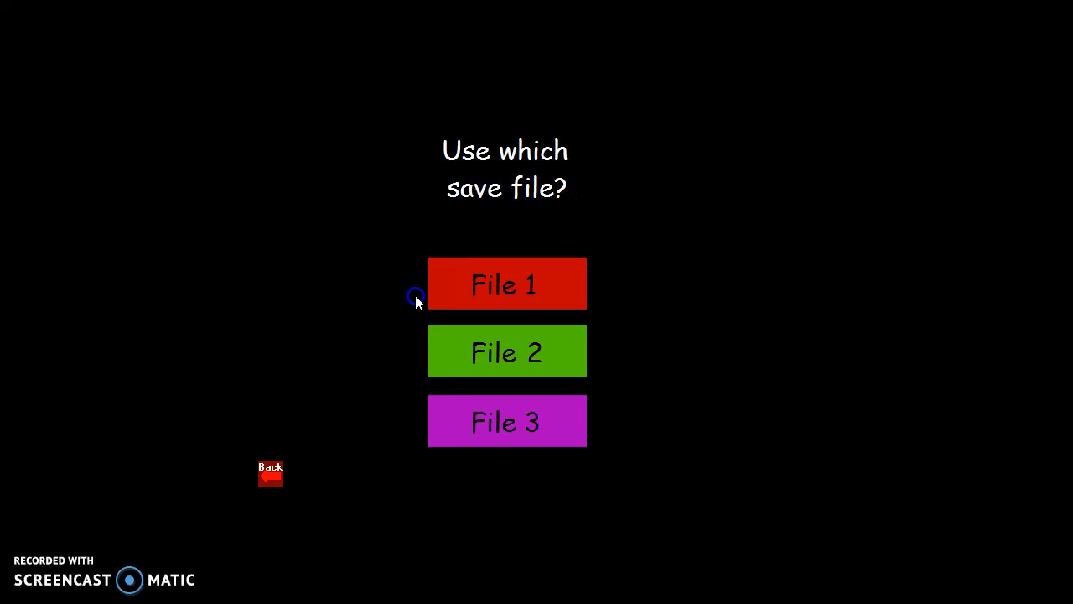
{"action": "left_click", "coordinate": [506, 283]}
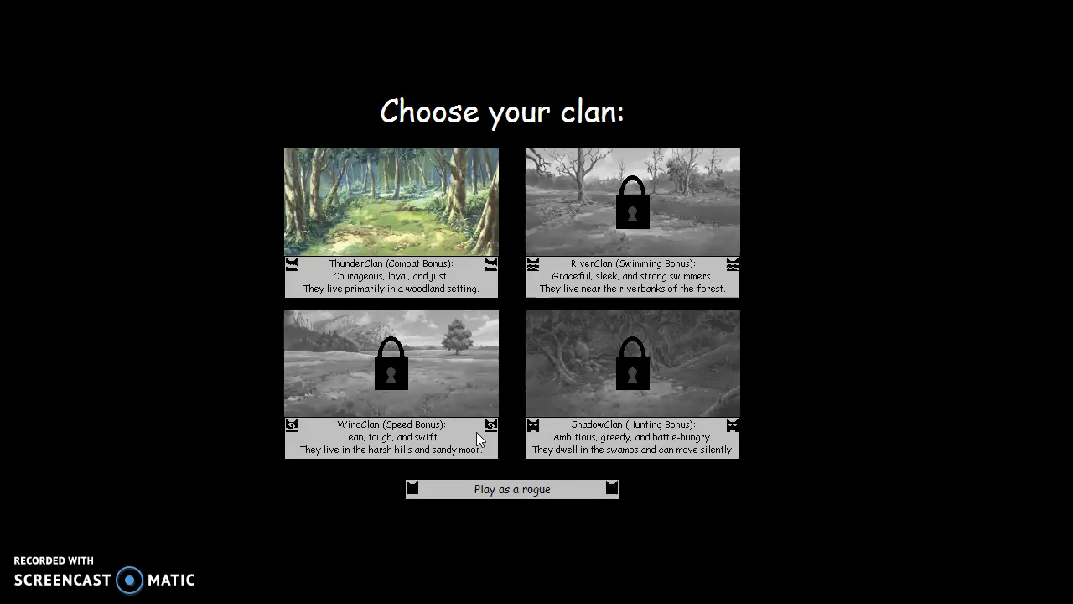
- Choose ThunderClan and preview dark, brown and ginger coat colours on the cat
{"action": "left_click", "coordinate": [390, 201]}
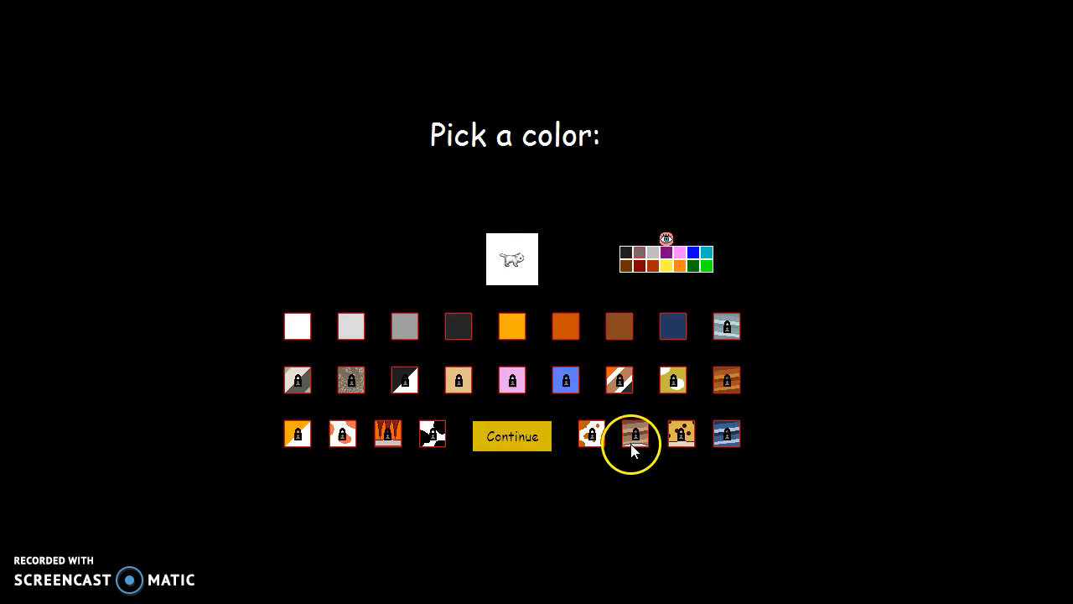
{"action": "mouse_move", "coordinate": [704, 339]}
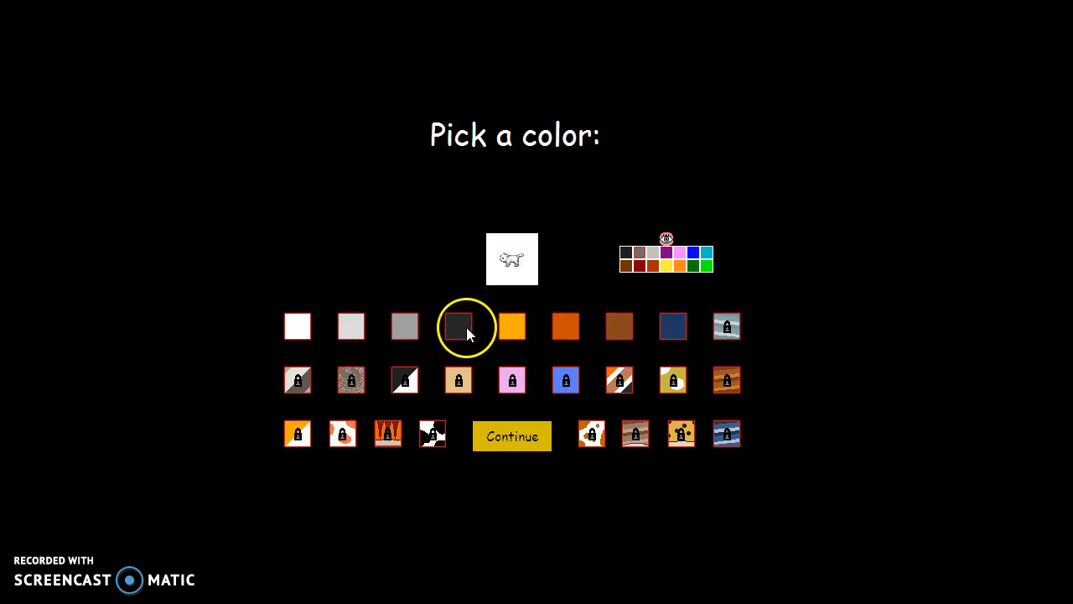
{"action": "left_click", "coordinate": [512, 326]}
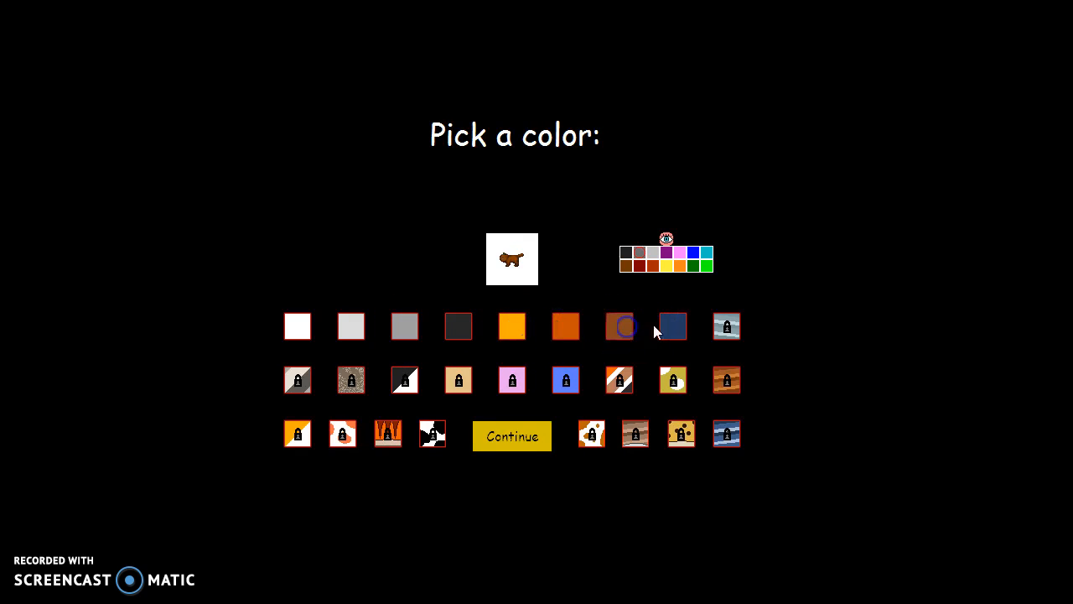
{"action": "left_click", "coordinate": [297, 326]}
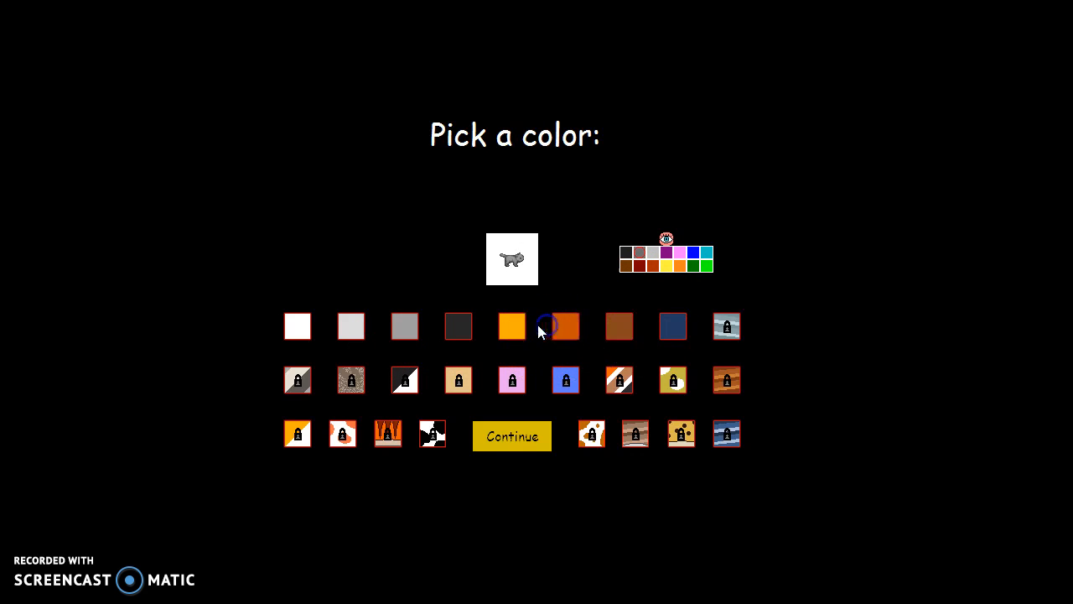
{"action": "left_click", "coordinate": [565, 326]}
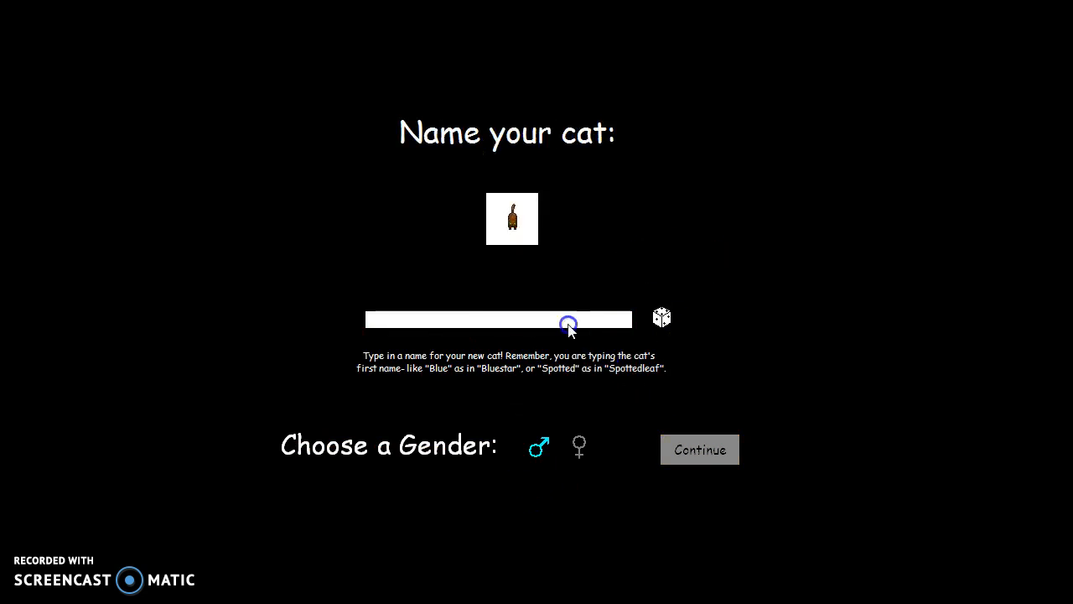
- Enter the first name Mouse and confirm the full name Mousedawn
{"action": "left_click", "coordinate": [577, 447]}
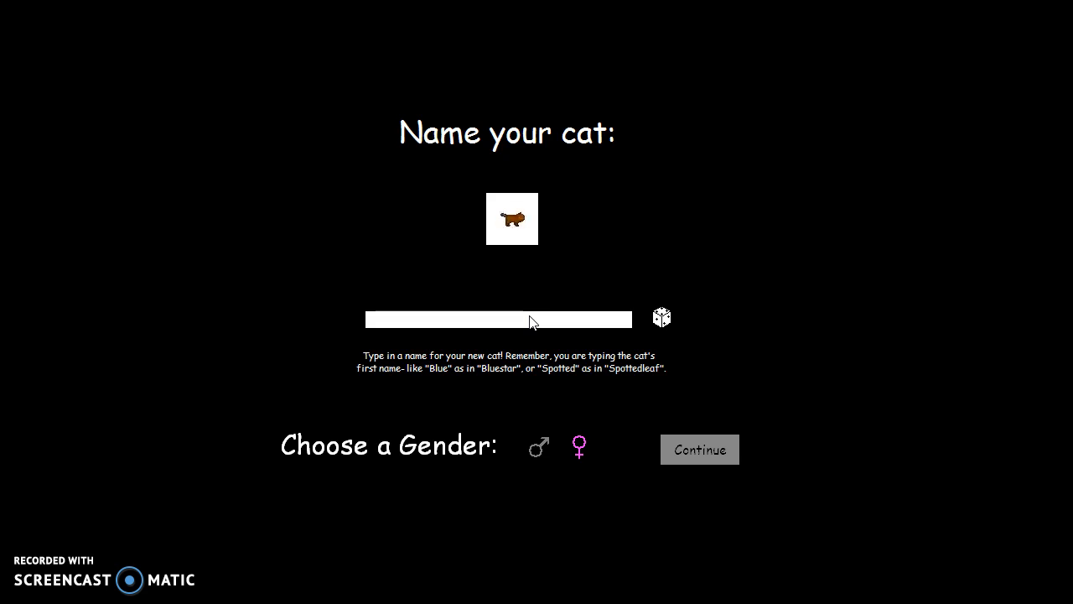
{"action": "type", "text": "Mouse"}
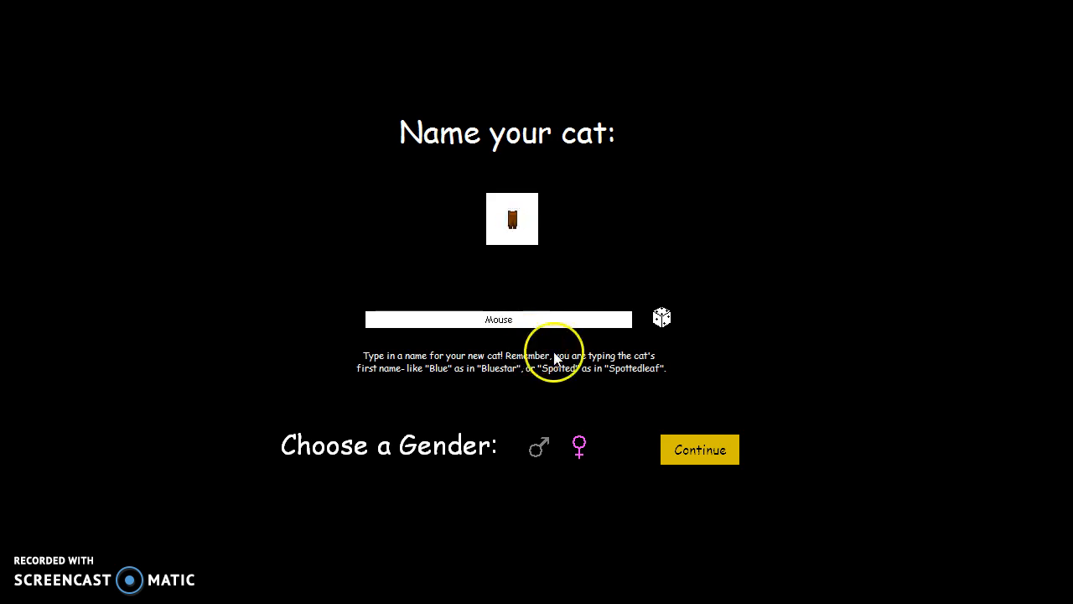
{"action": "left_click", "coordinate": [699, 448]}
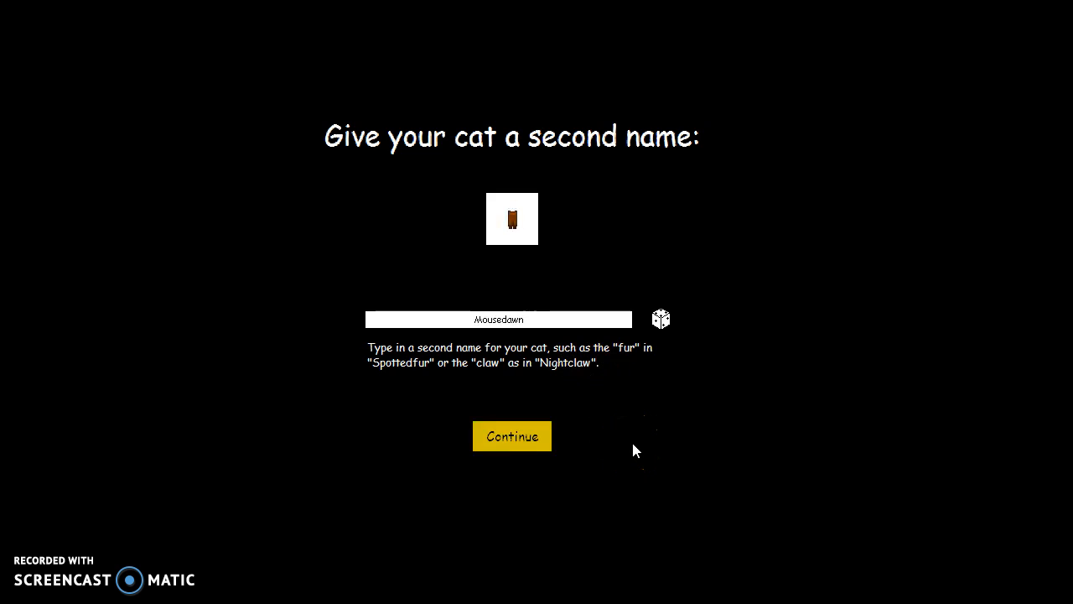
{"action": "left_click", "coordinate": [511, 436]}
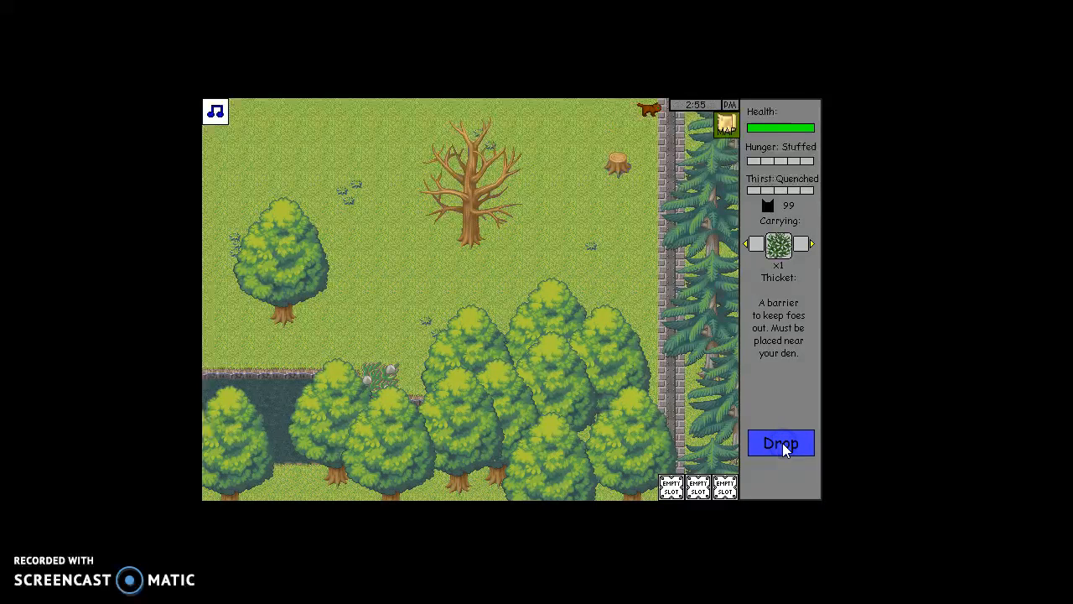
- Cycle the Carrying slot back to the thicket and bring up the territory map
{"action": "left_click", "coordinate": [780, 442]}
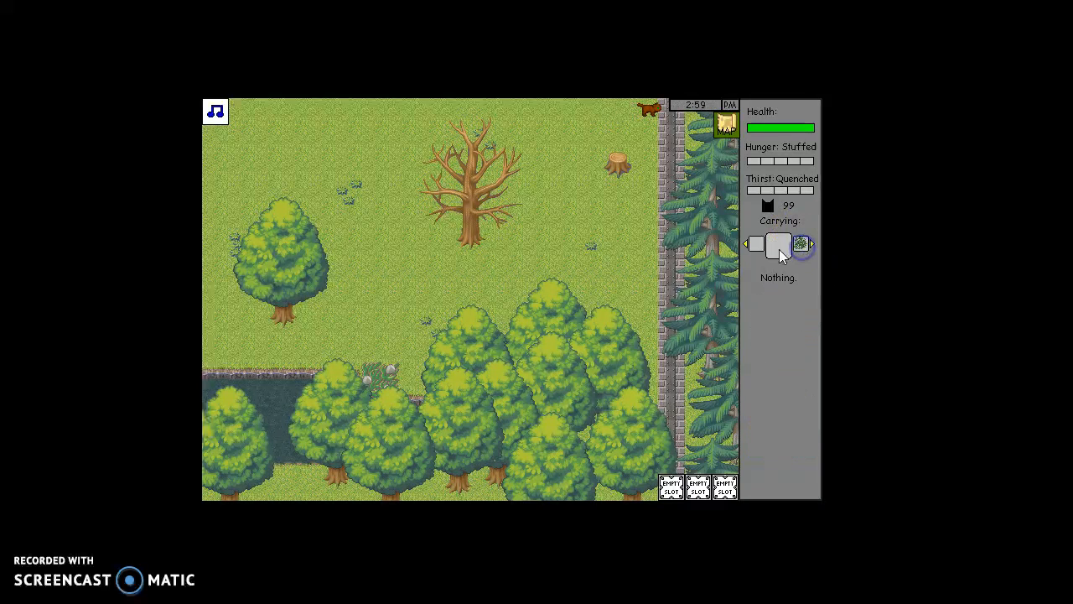
{"action": "left_click", "coordinate": [802, 243]}
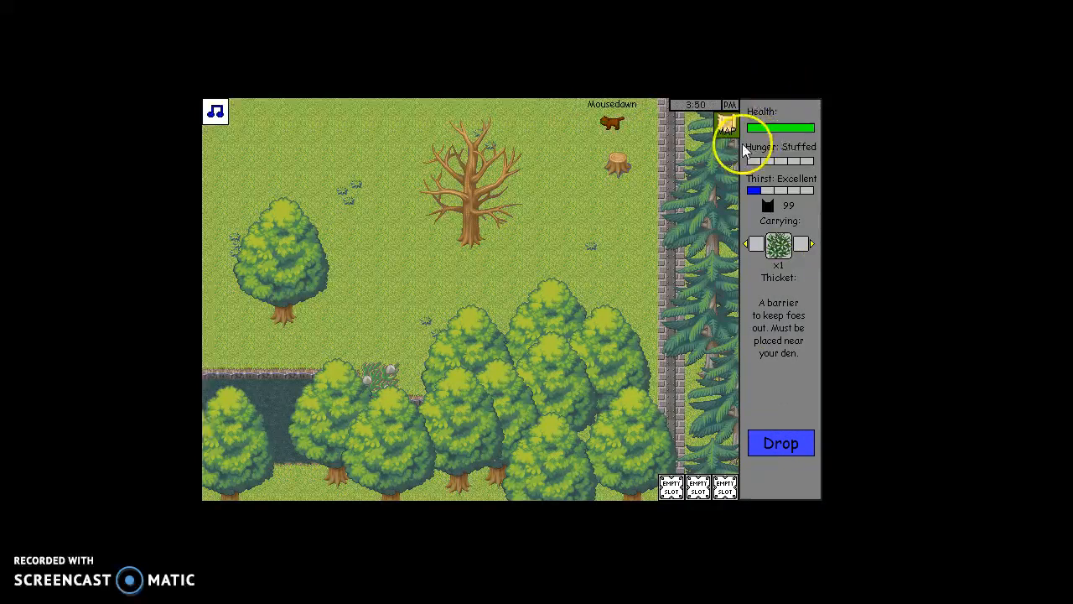
{"action": "left_click", "coordinate": [725, 127]}
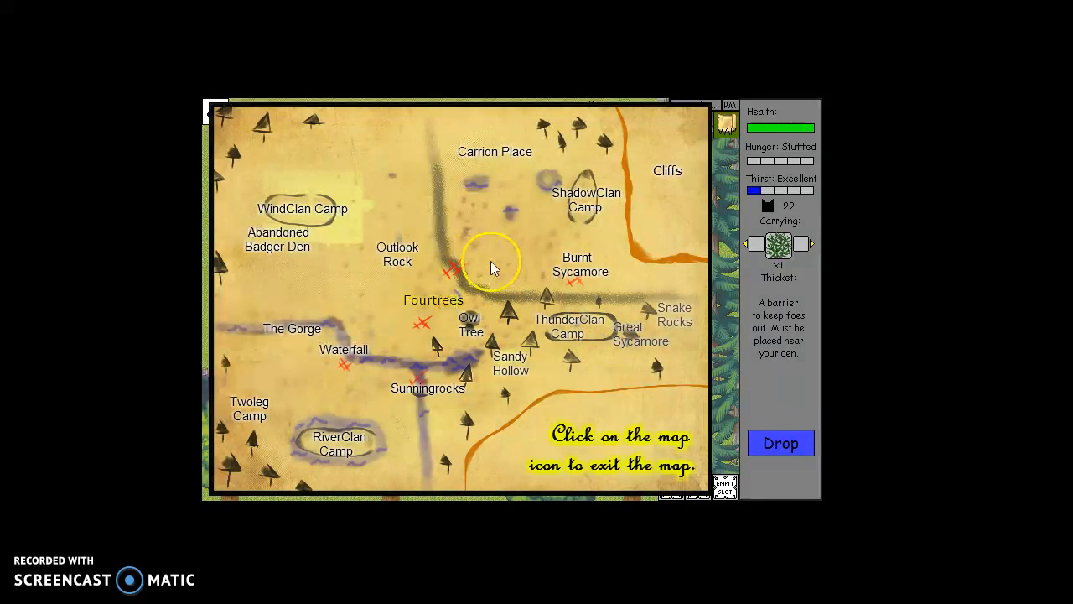
{"action": "mouse_move", "coordinate": [704, 445]}
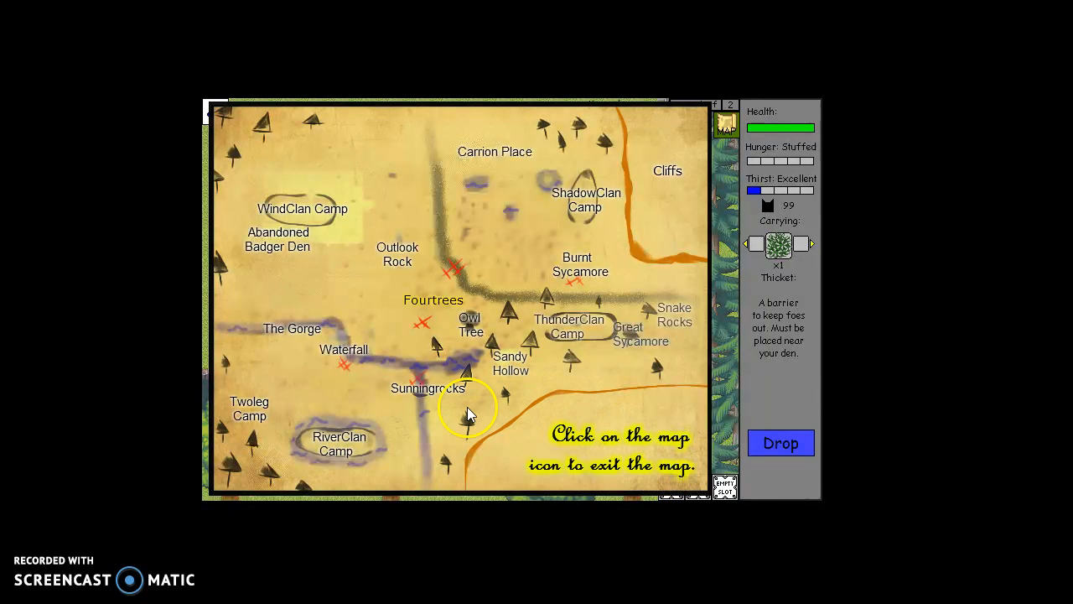
{"action": "mouse_move", "coordinate": [264, 352]}
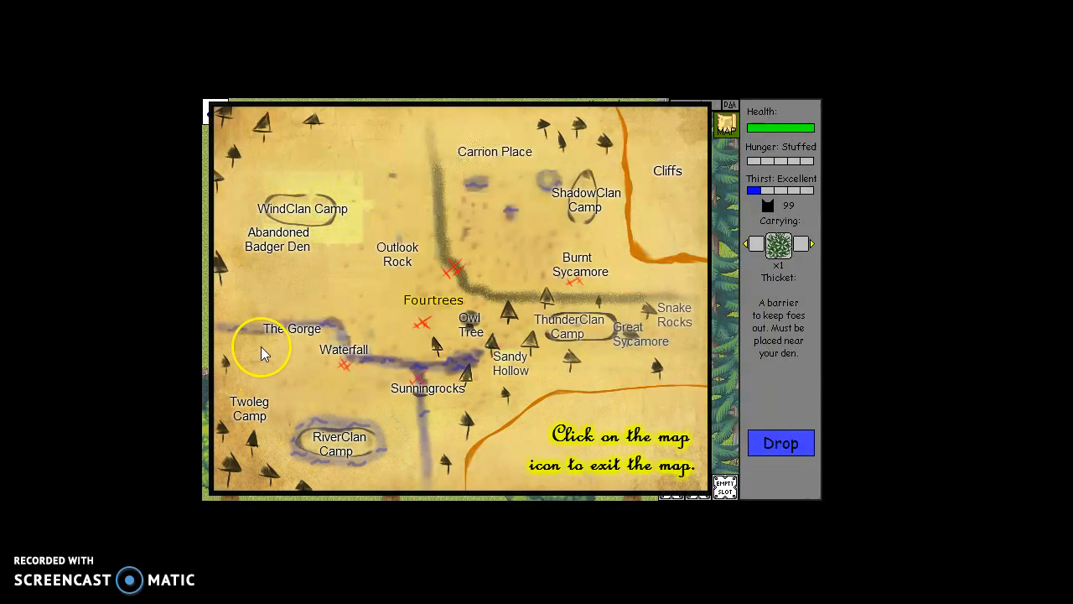
{"action": "mouse_move", "coordinate": [405, 256]}
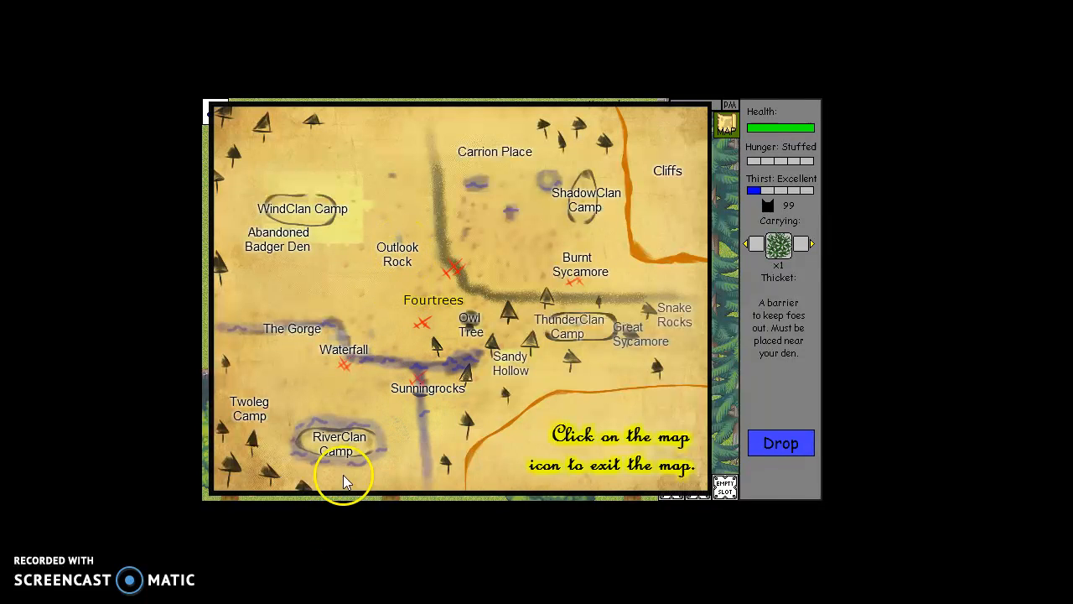
{"action": "mouse_move", "coordinate": [306, 445]}
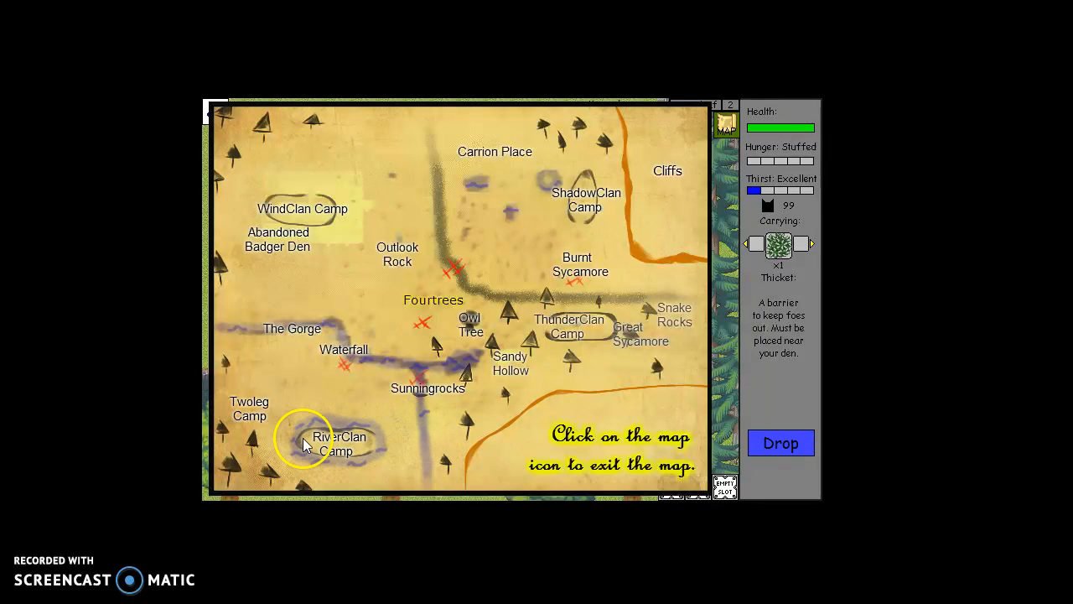
{"action": "mouse_move", "coordinate": [250, 432]}
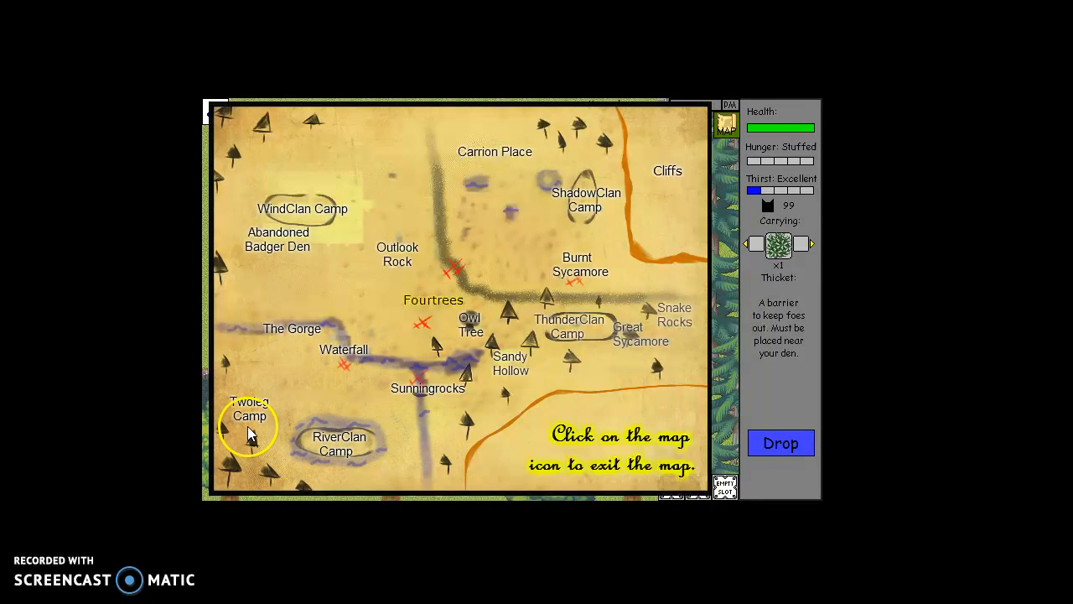
- Close the territory map and return to the forest
{"action": "left_click", "coordinate": [725, 124]}
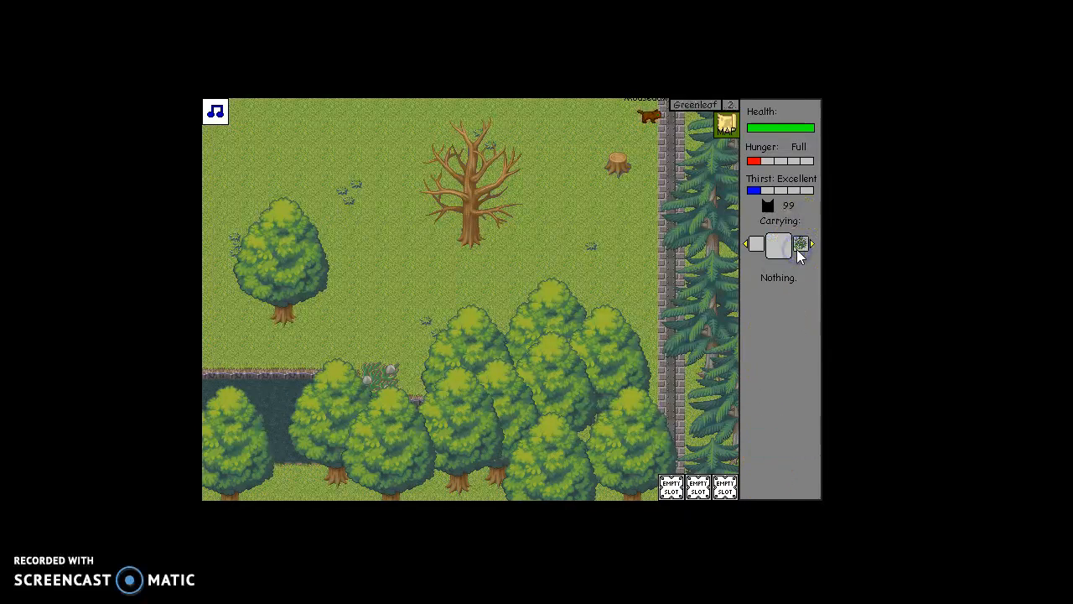
- Cycle the Carrying slot so Mousedawn holds the thicket again near the dead tree
{"action": "left_click", "coordinate": [778, 243]}
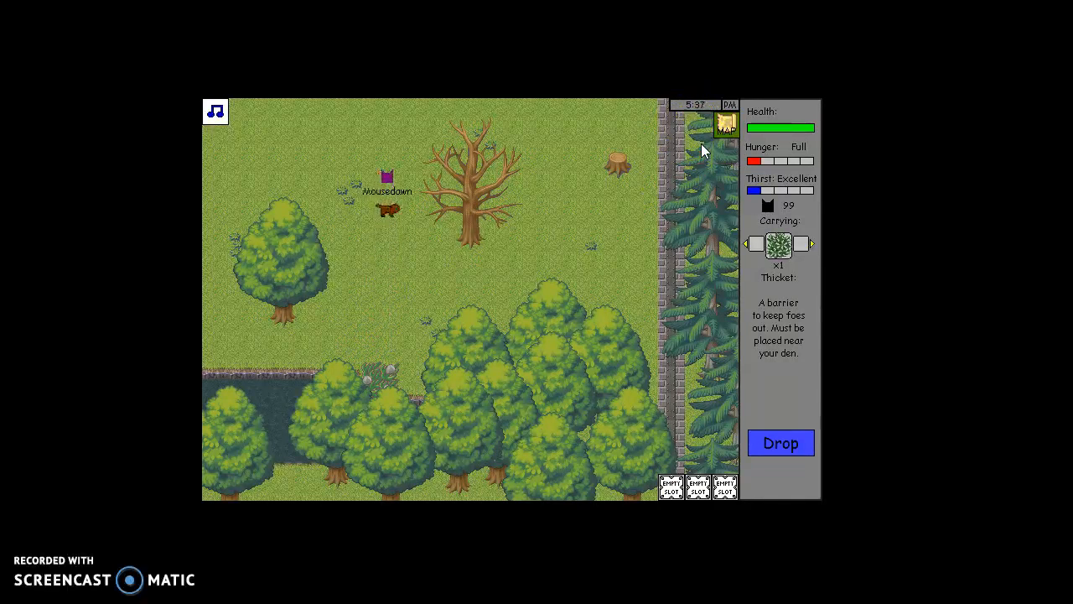
{"action": "left_click", "coordinate": [779, 442]}
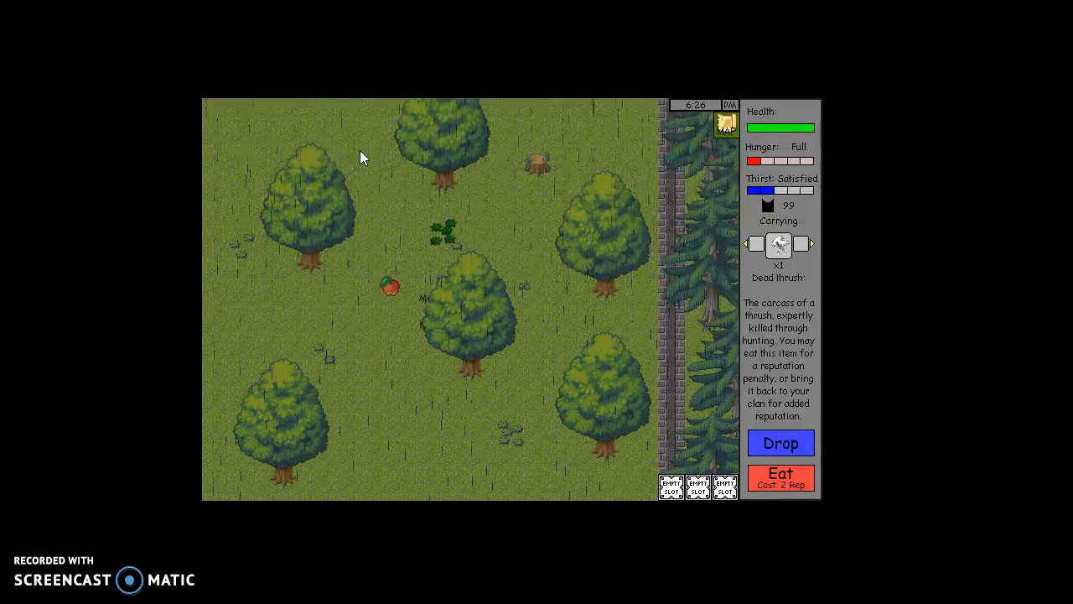
- Walk with the dead thrush to the clearing with the fallen log
{"action": "left_click", "coordinate": [528, 295]}
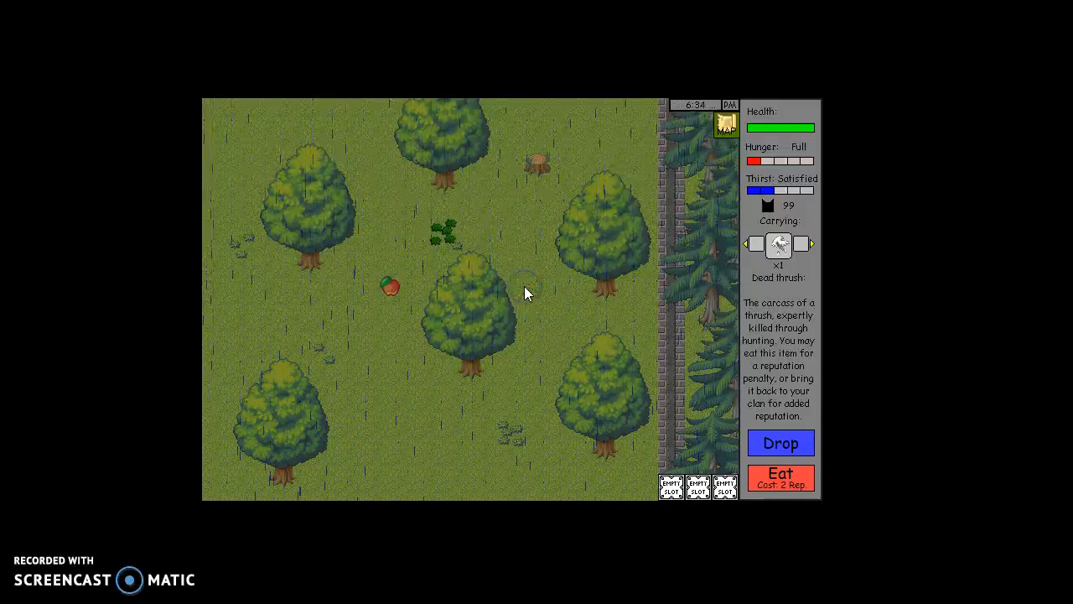
{"action": "left_click", "coordinate": [520, 231]}
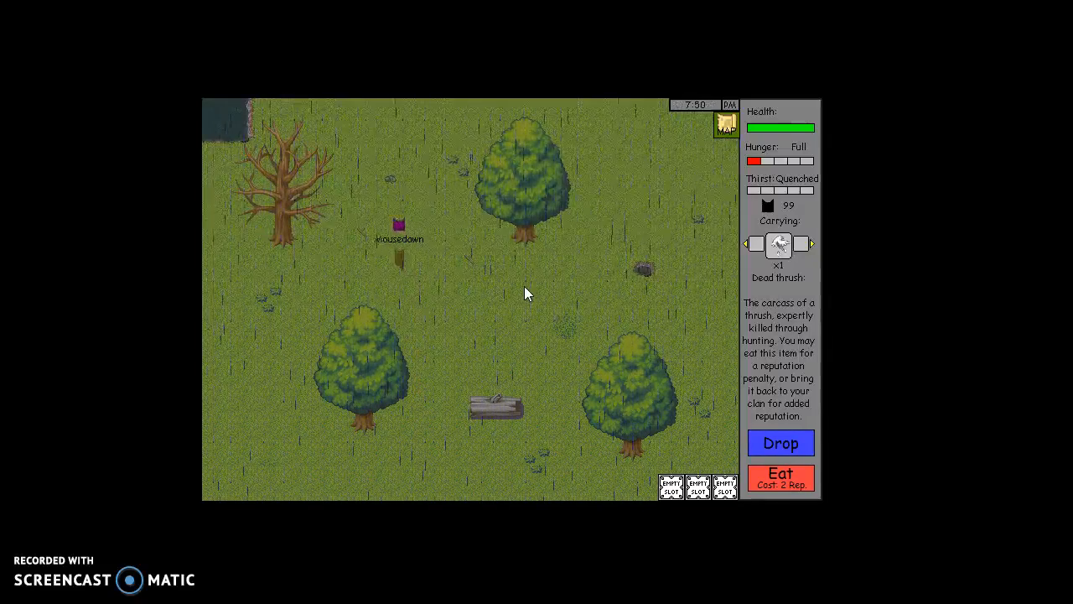
{"action": "left_click", "coordinate": [411, 209]}
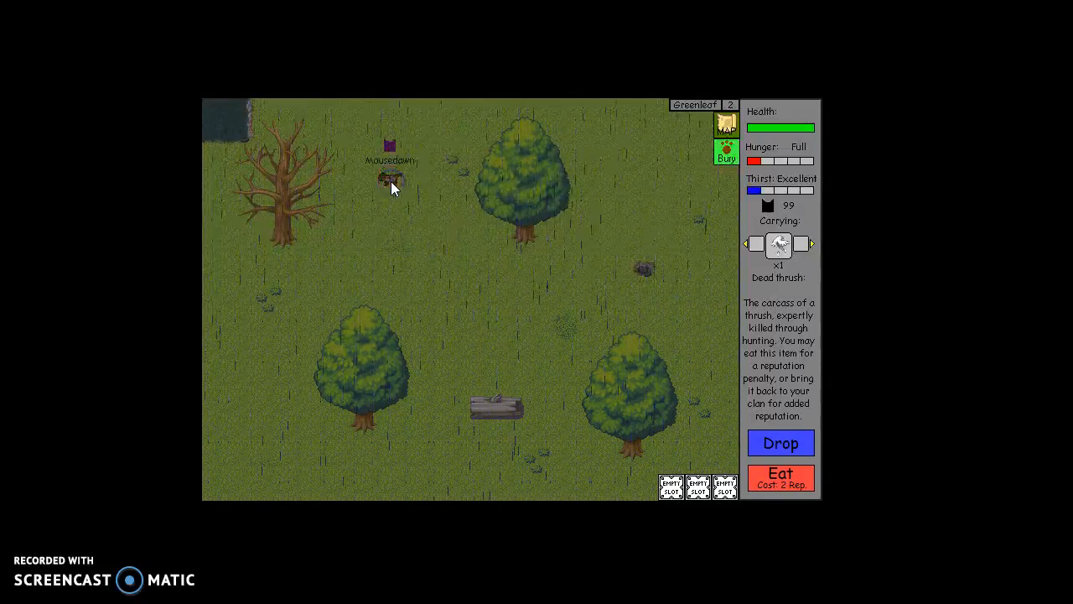
- Stop holding the dead thrush so Mousedawn carries nothing
{"action": "left_click", "coordinate": [779, 443]}
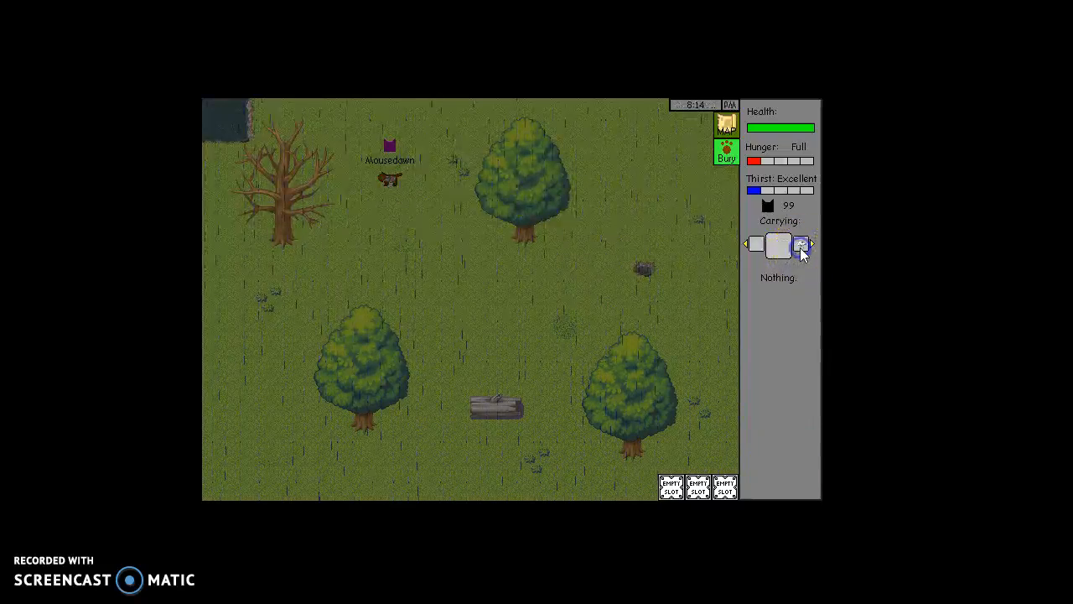
{"action": "left_click", "coordinate": [779, 244]}
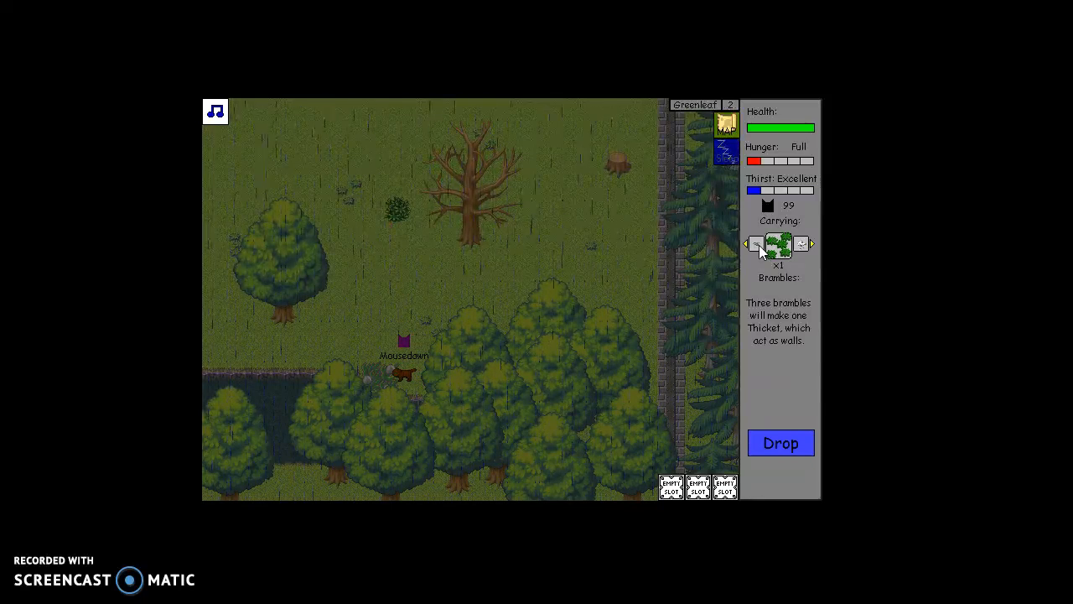
- Cycle the carried items and save the game at the den by the dead tree
{"action": "left_click", "coordinate": [780, 442]}
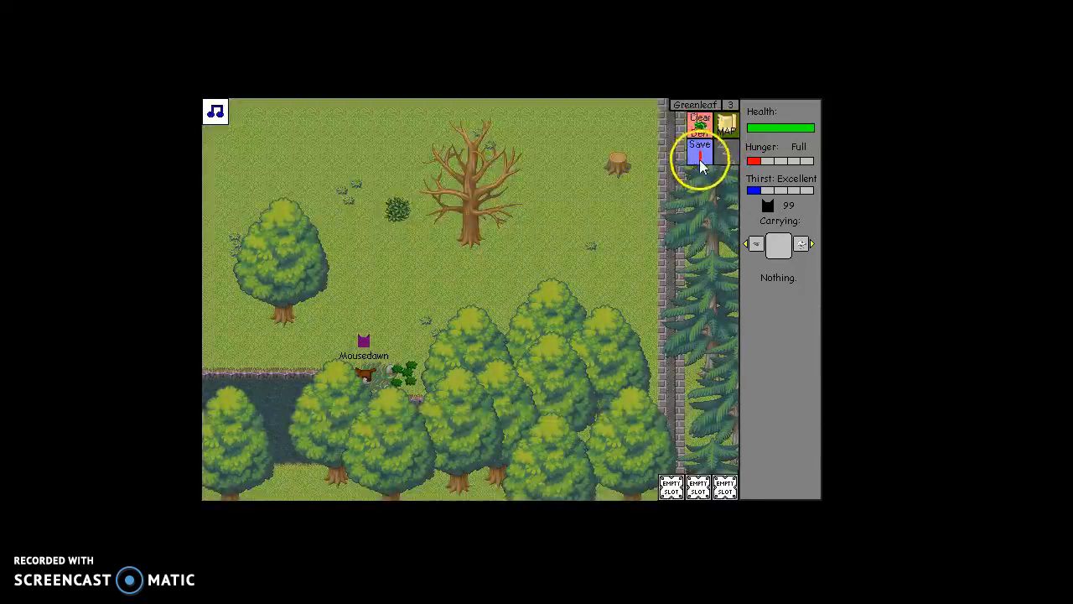
{"action": "left_click", "coordinate": [699, 143]}
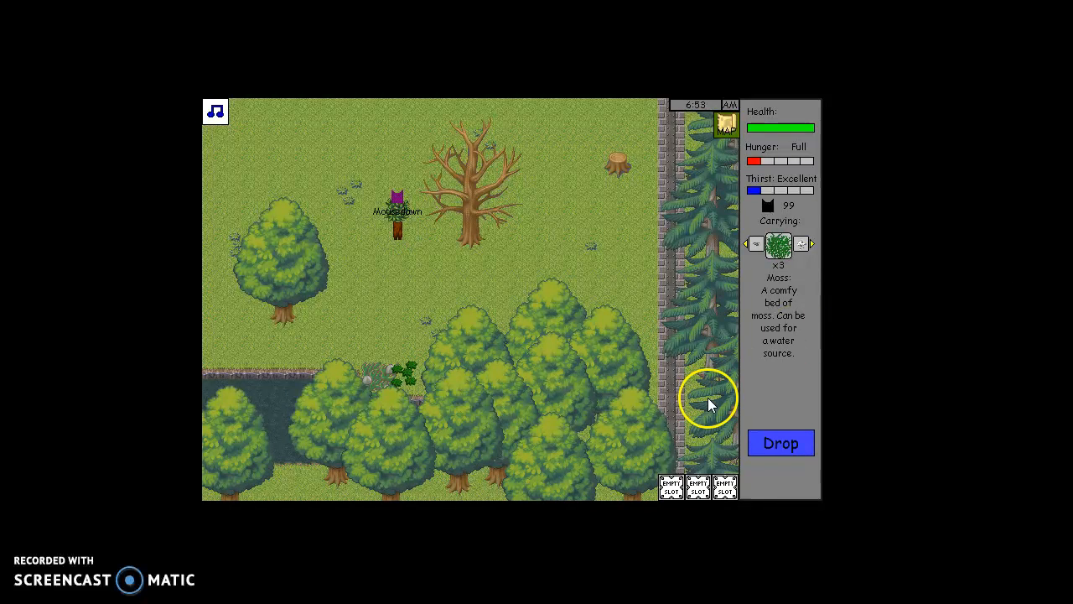
- Drop the moss and then the thicket beside the dead tree to begin the den
{"action": "left_click", "coordinate": [779, 443]}
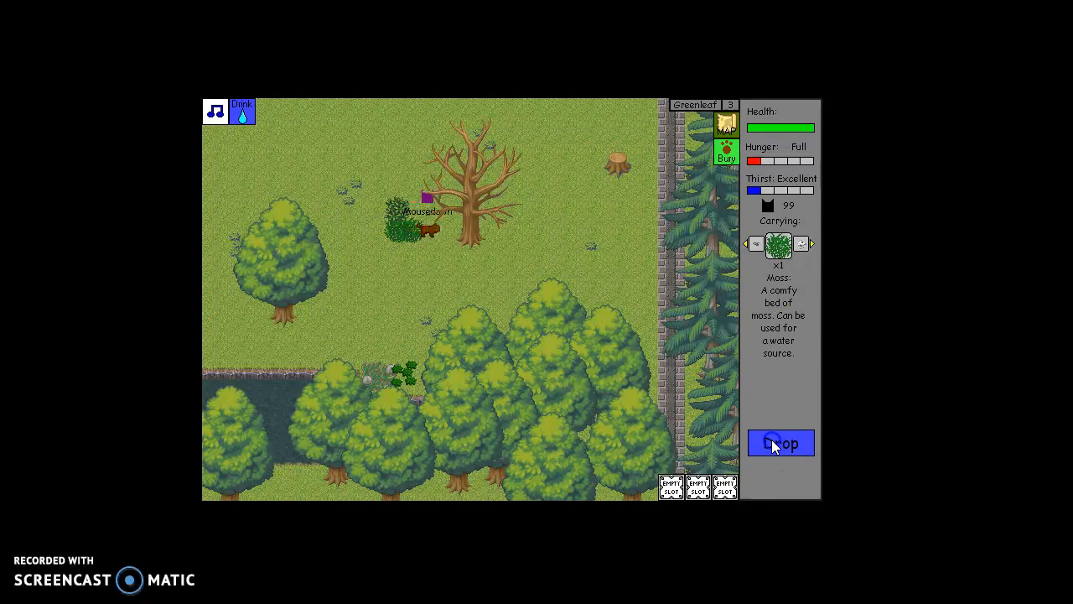
{"action": "left_click", "coordinate": [779, 442]}
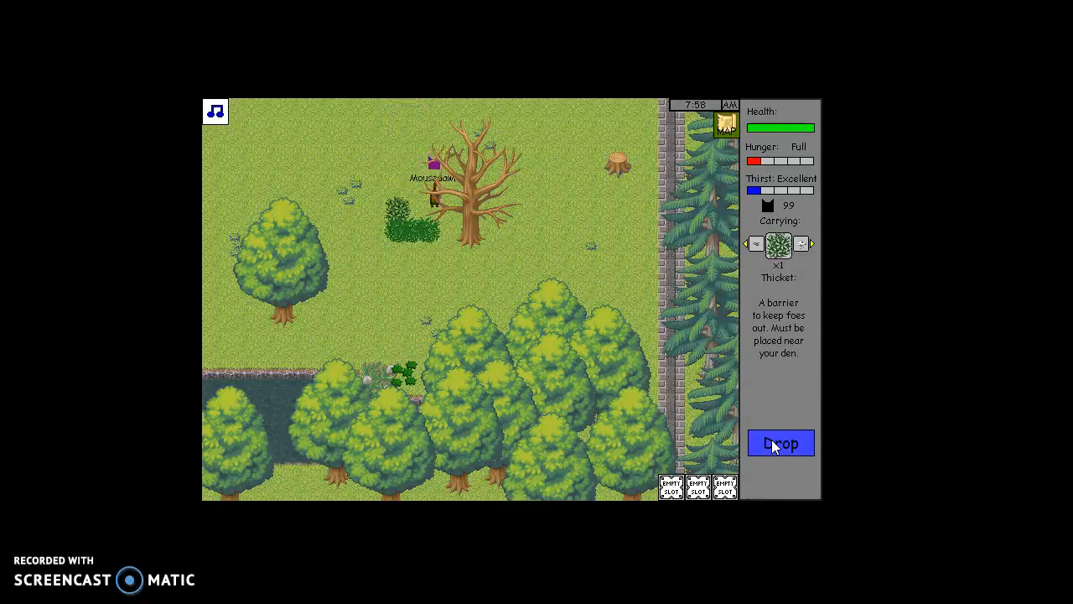
{"action": "left_click", "coordinate": [778, 443]}
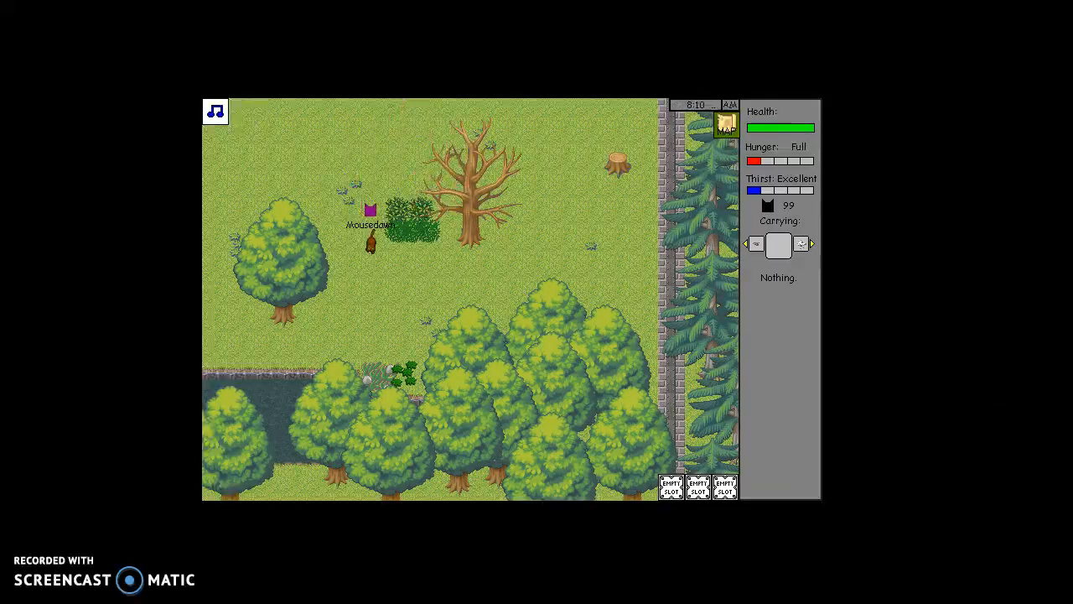
- Approach the loner Coco and start the conversation offering a name change
{"action": "left_click", "coordinate": [800, 244]}
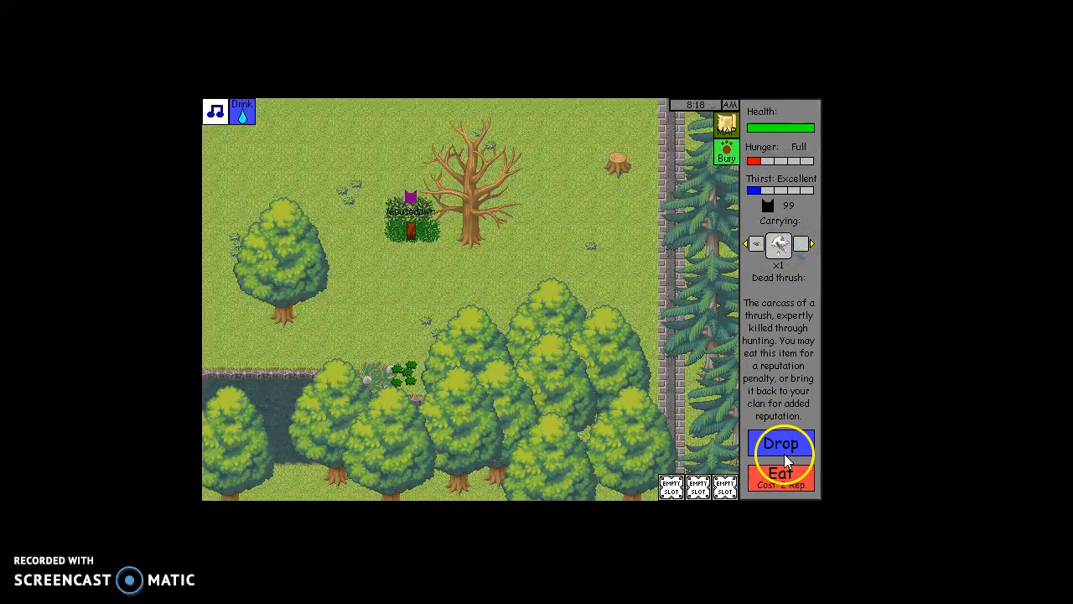
{"action": "left_click", "coordinate": [780, 443]}
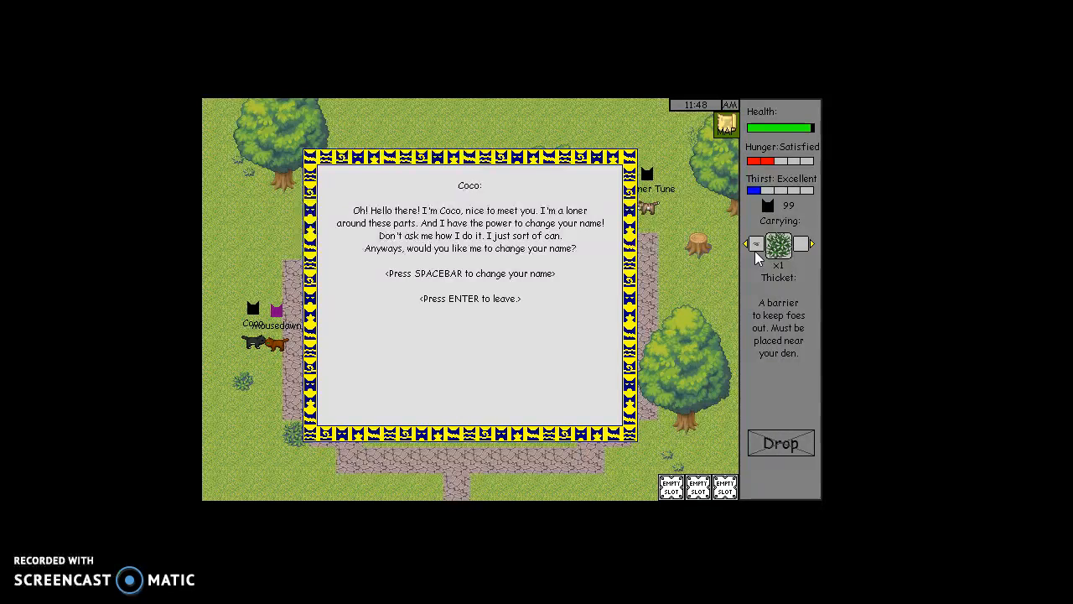
- Accept Coco's offer and confirm the new name 'Dawnfawn'
{"action": "key", "text": "space"}
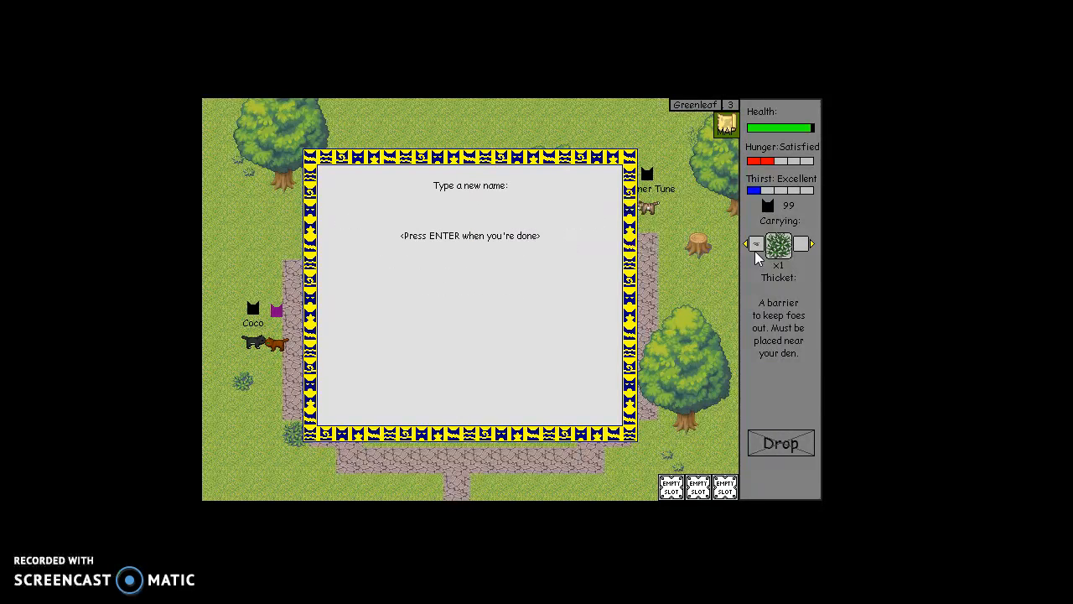
{"action": "type", "text": "D"}
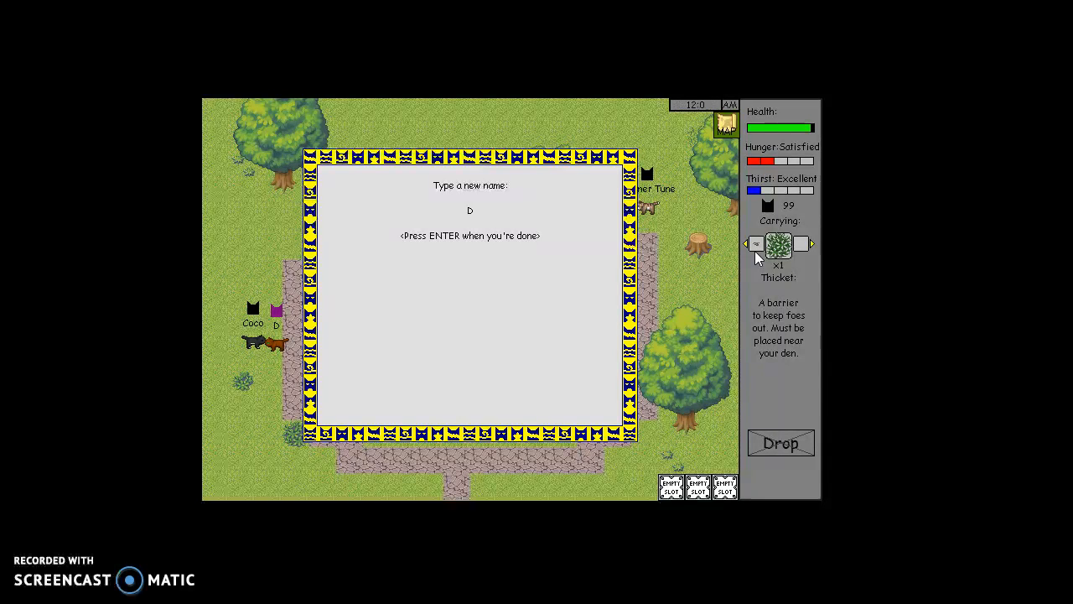
{"action": "type", "text": "awn"}
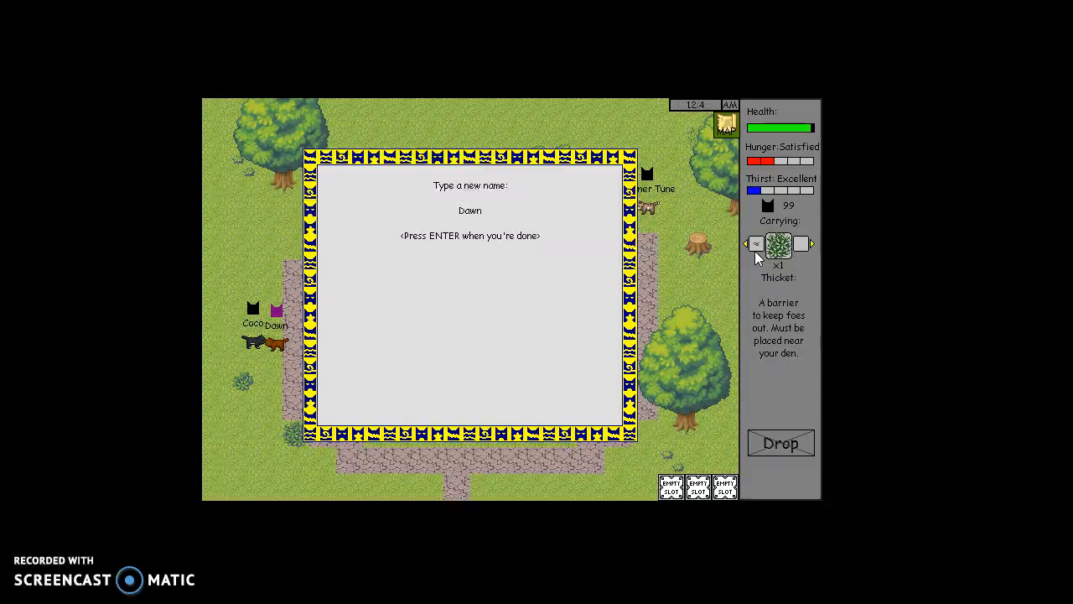
{"action": "type", "text": "f"}
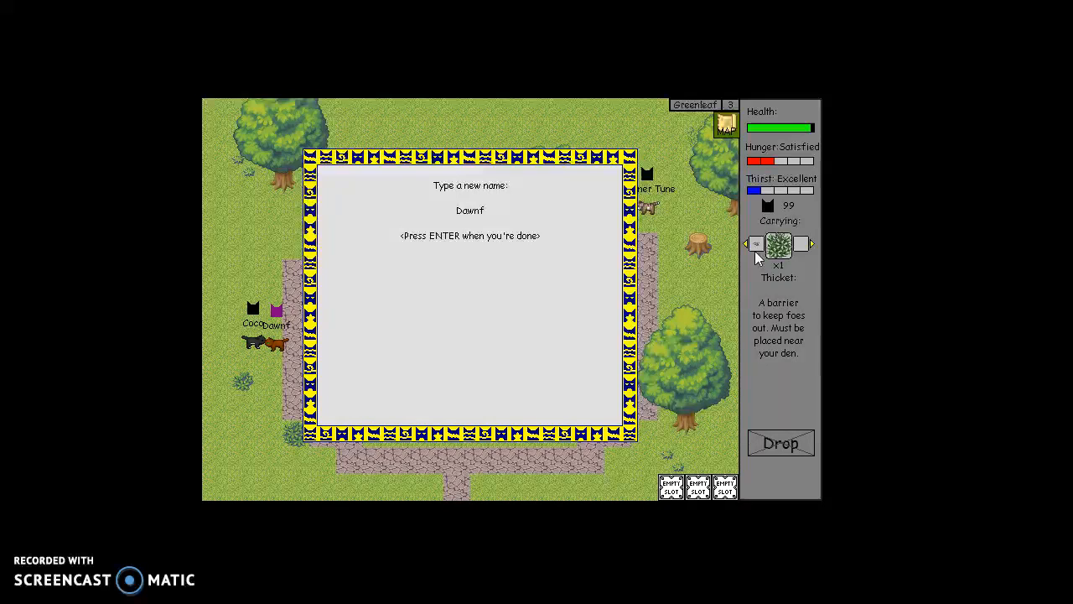
{"action": "type", "text": "F"}
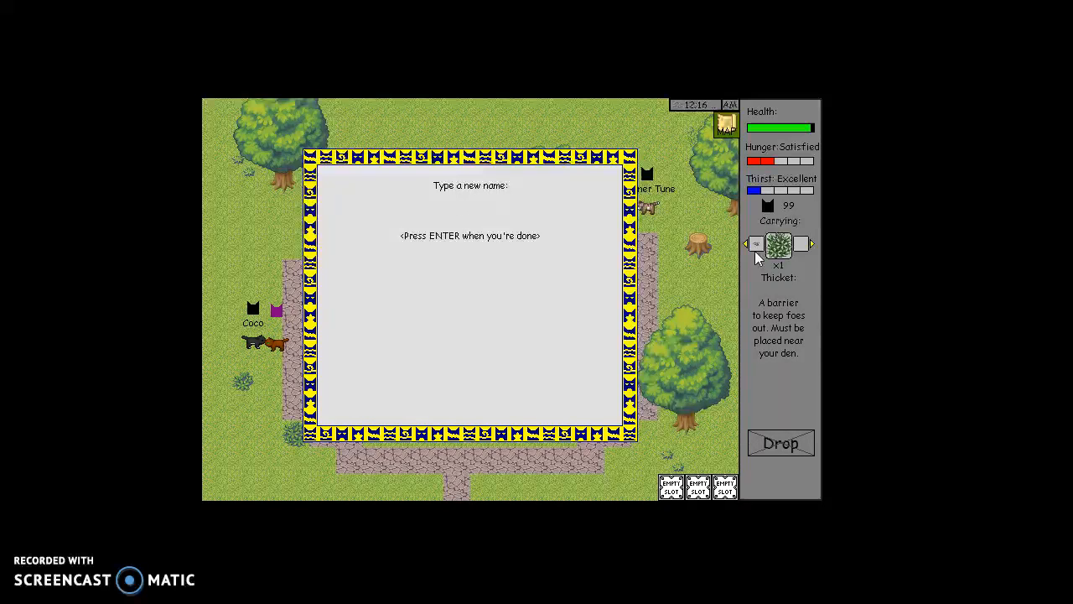
{"action": "type", "text": "Dawn"}
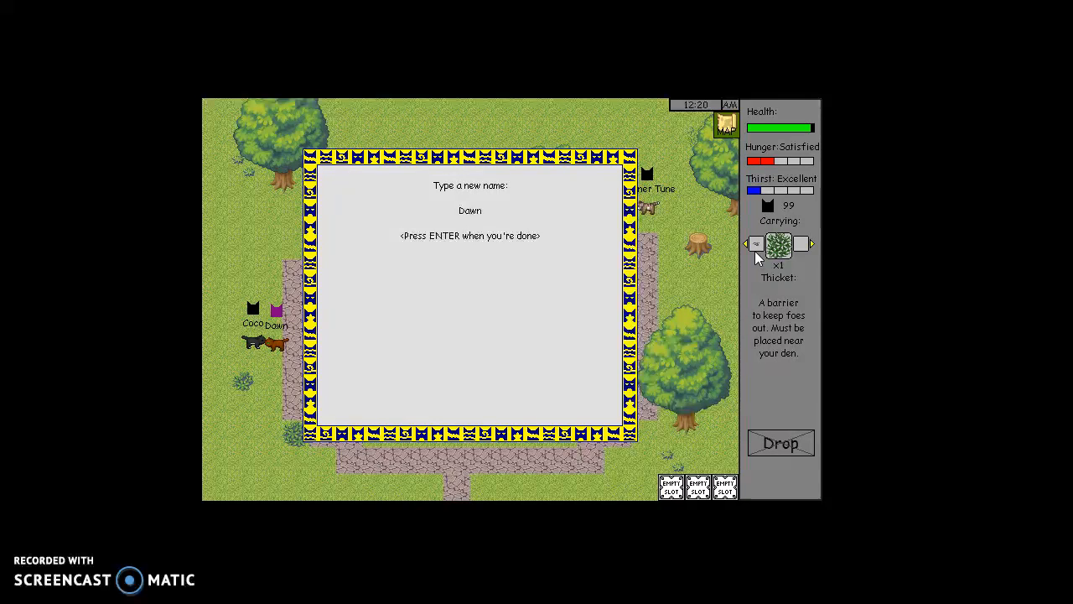
{"action": "type", "text": "fawn"}
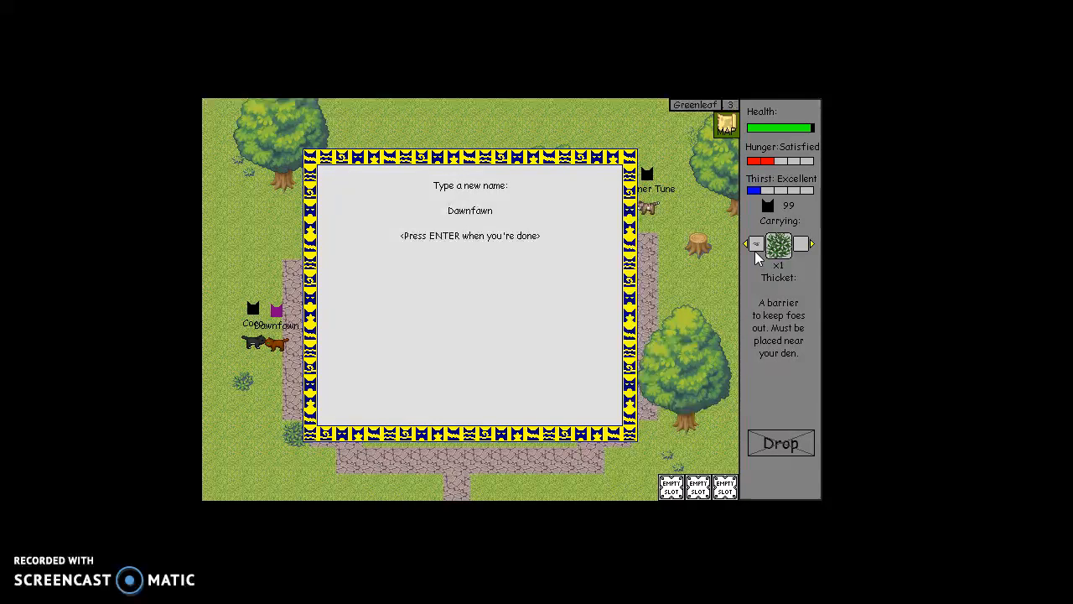
{"action": "key", "text": "enter"}
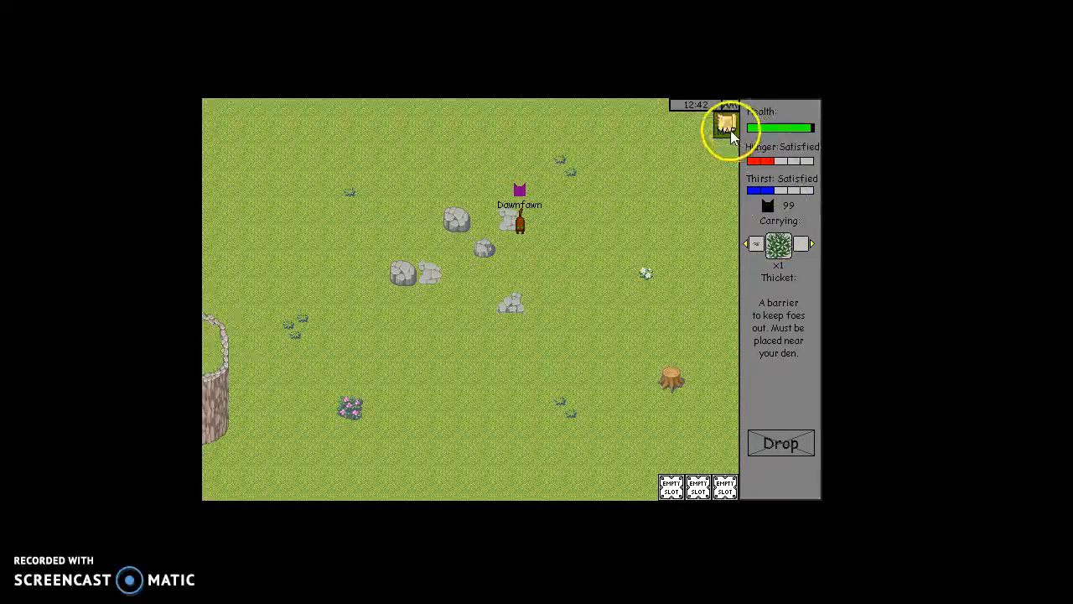
- Show the territory map with clan camps and landmarks
{"action": "left_click", "coordinate": [725, 126]}
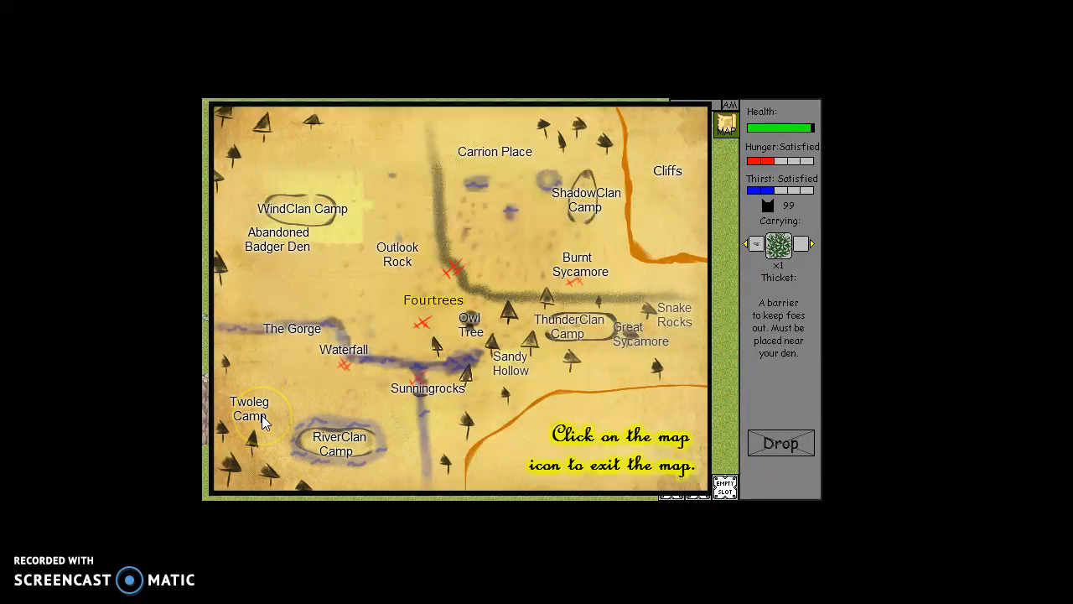
{"action": "mouse_move", "coordinate": [279, 434]}
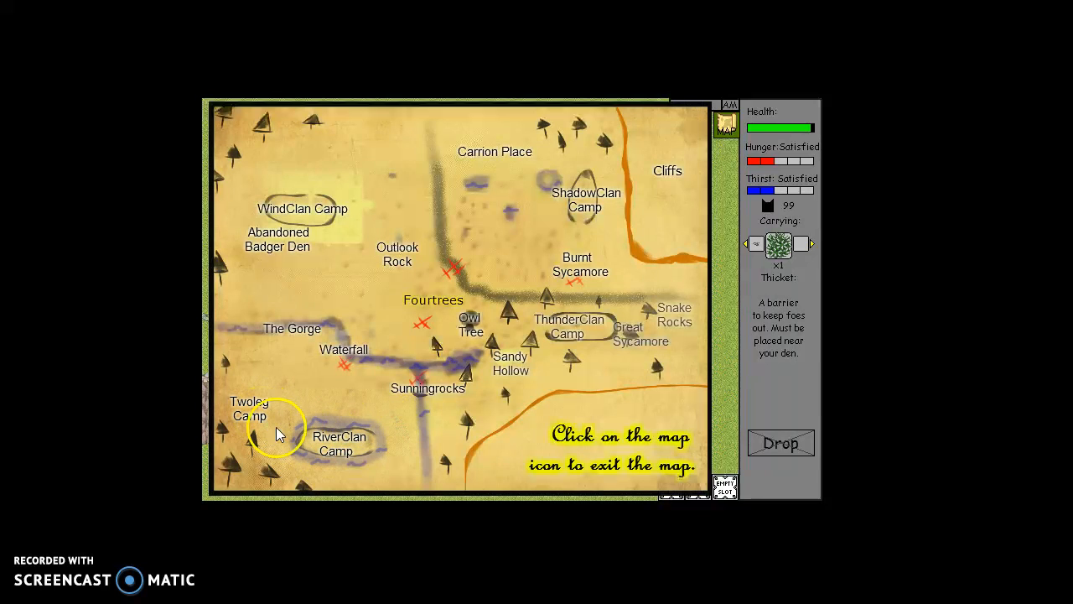
{"action": "mouse_move", "coordinate": [236, 394]}
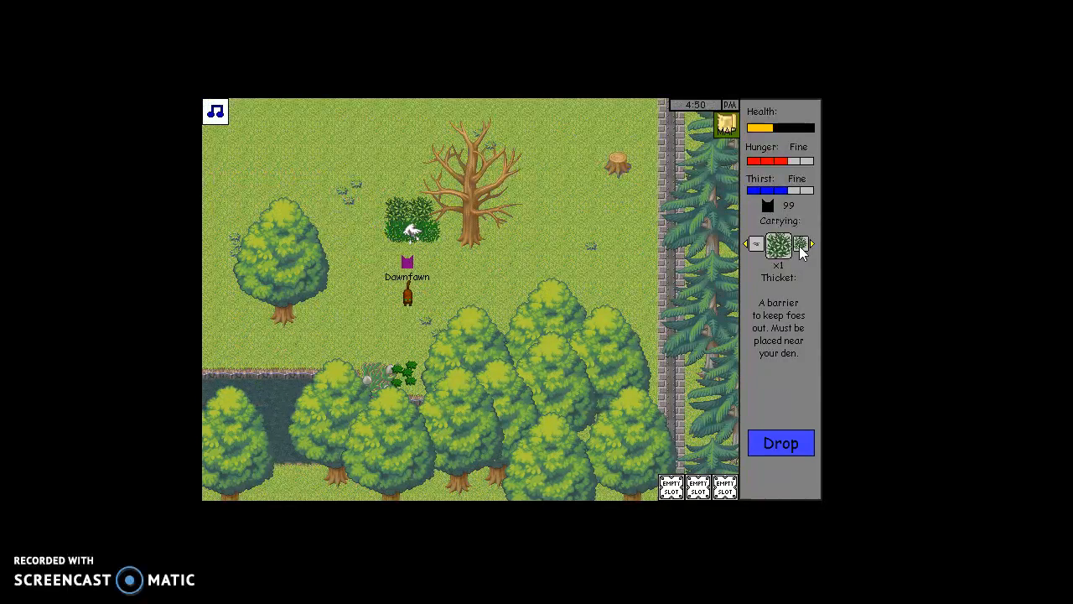
- Eat the carried dead mouse and drink until hunger is Satisfied and thirst Quenched
{"action": "left_click", "coordinate": [751, 243]}
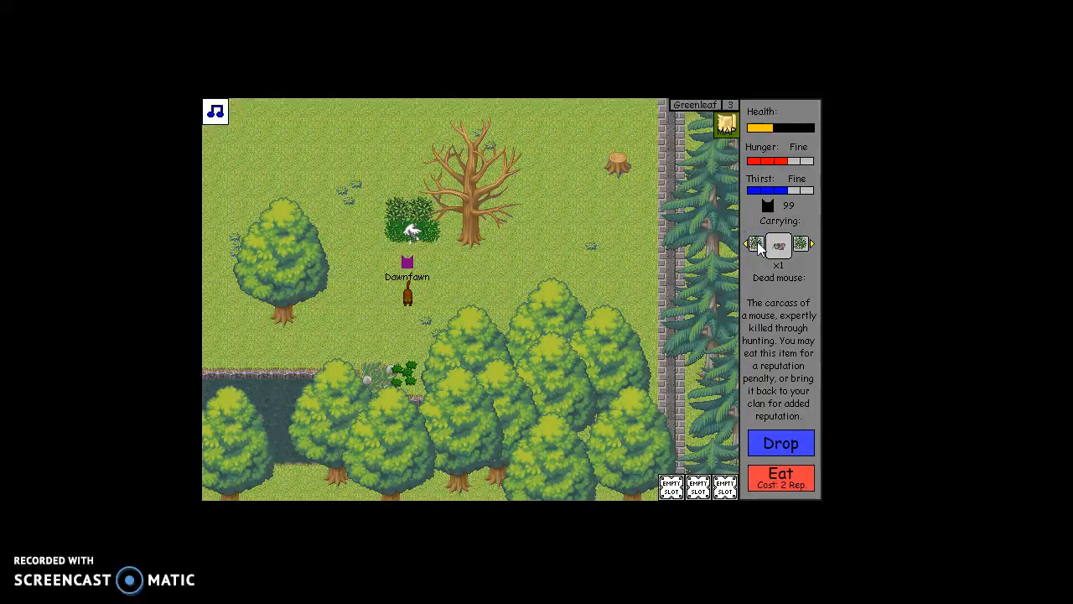
{"action": "left_click", "coordinate": [780, 474]}
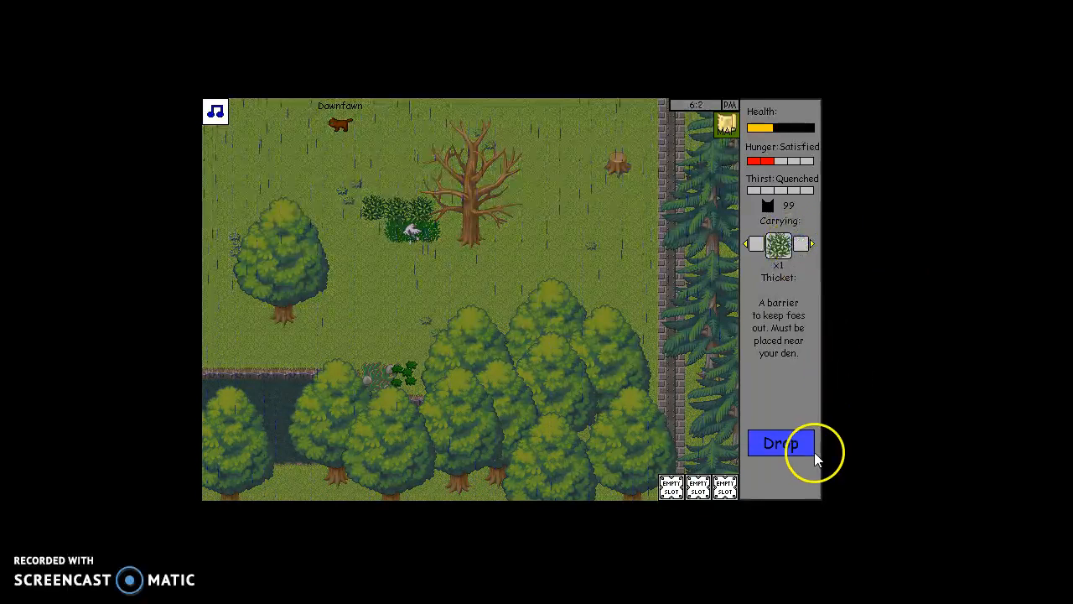
{"action": "left_click", "coordinate": [779, 443]}
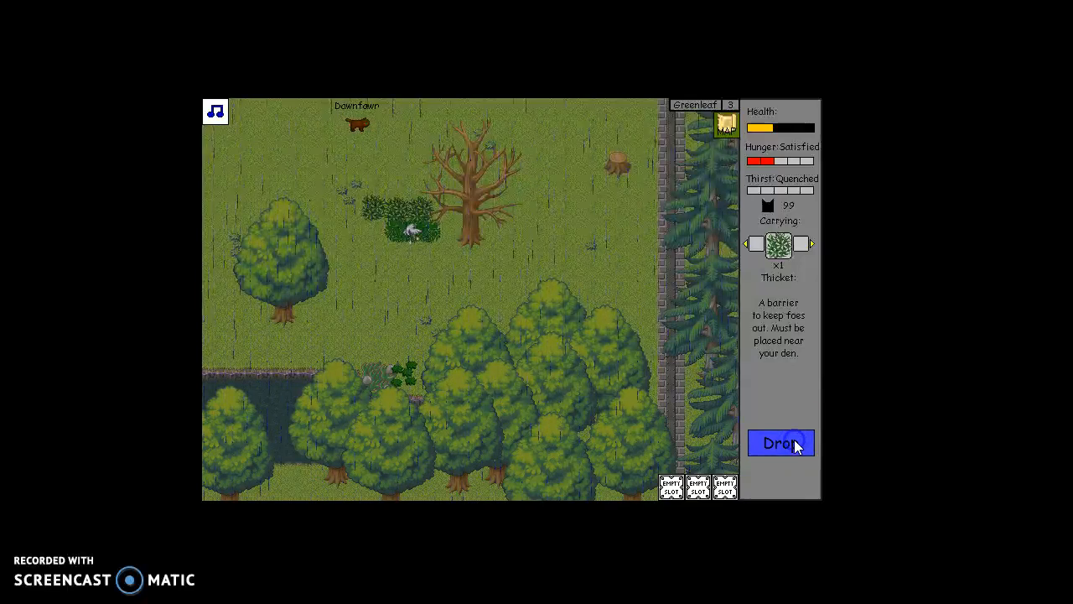
- Drop the thicket beside the den and save the game there
{"action": "left_click", "coordinate": [780, 443]}
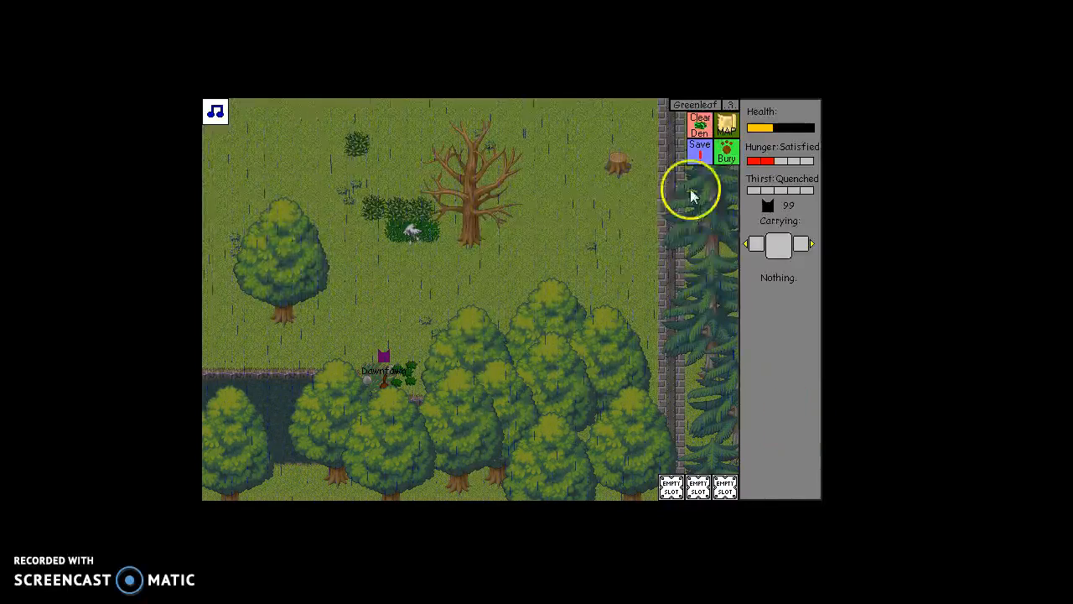
{"action": "left_click", "coordinate": [699, 147]}
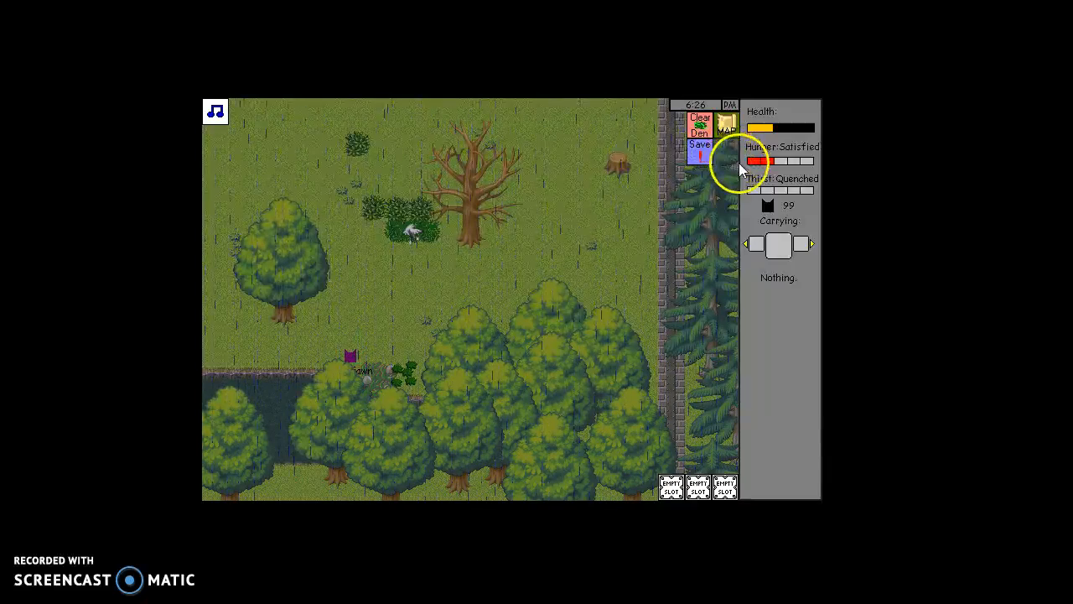
{"action": "left_click", "coordinate": [700, 145]}
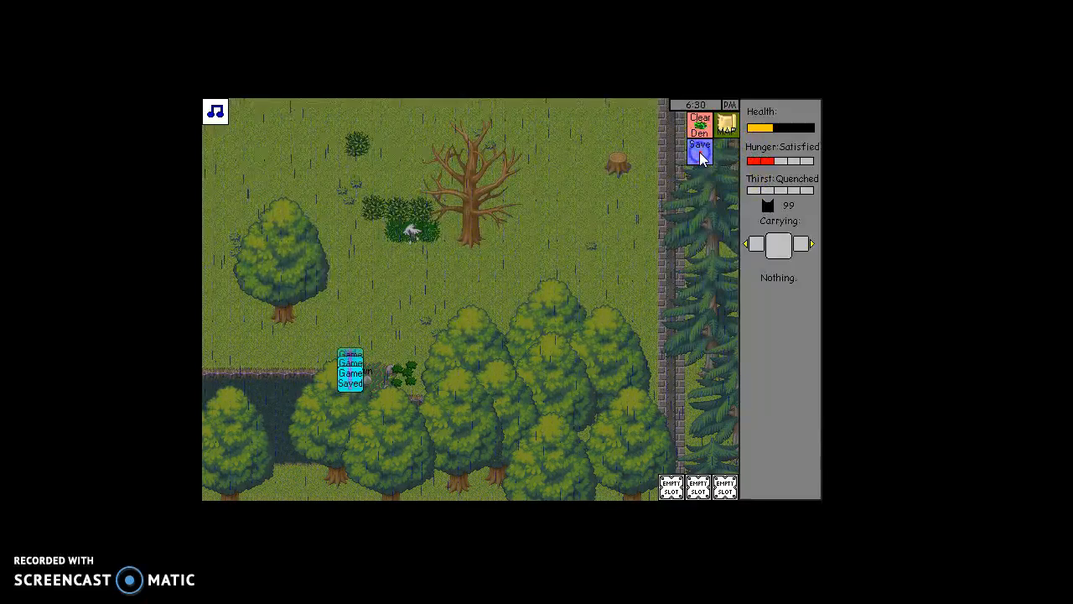